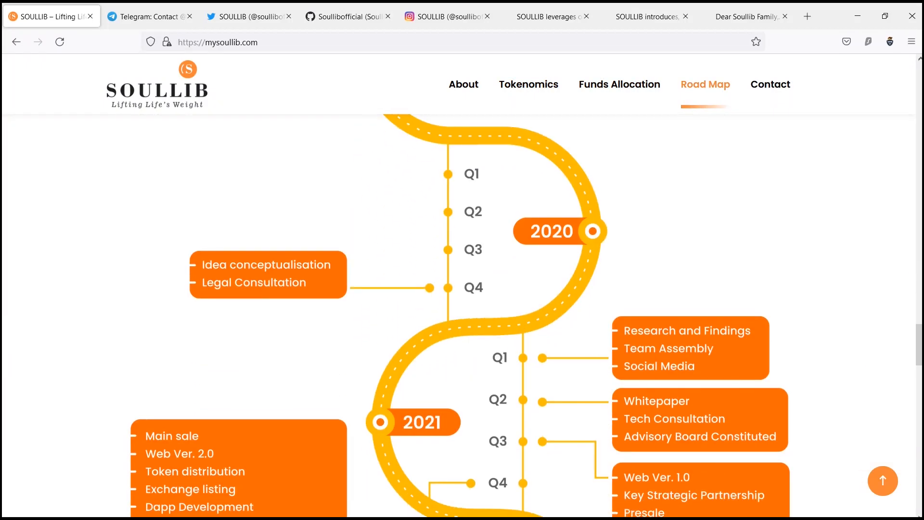
Scroll through Road Map, Our Team and Contact Us, then back up to the Tokenomics and Fund Allocation charts
scroll("down", 3)
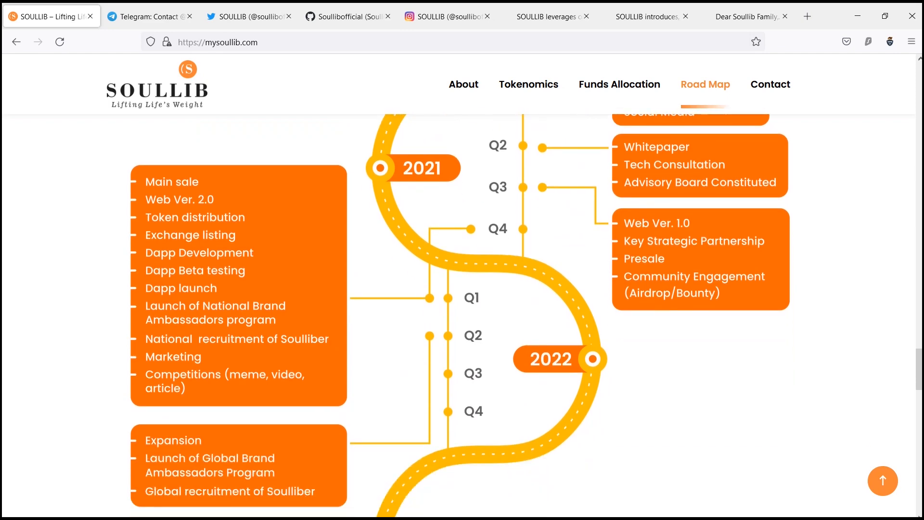
scroll("down", 3)
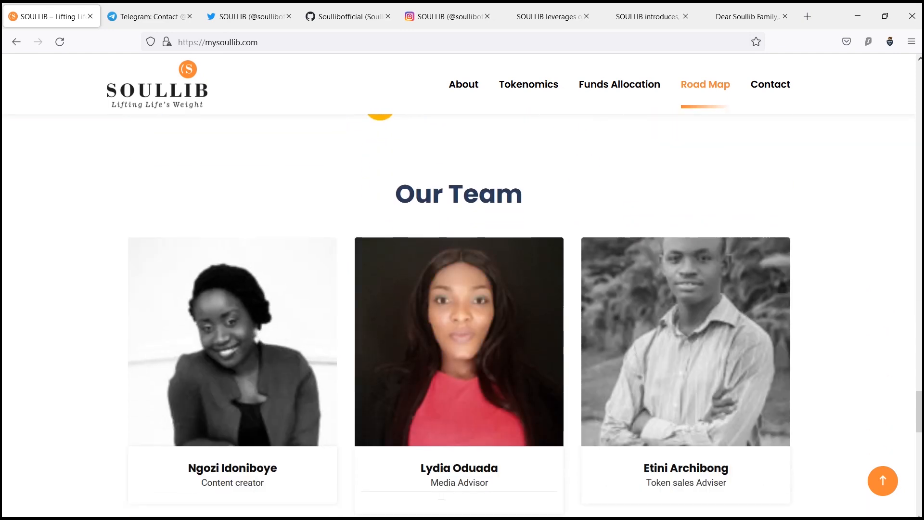
scroll("down", 3)
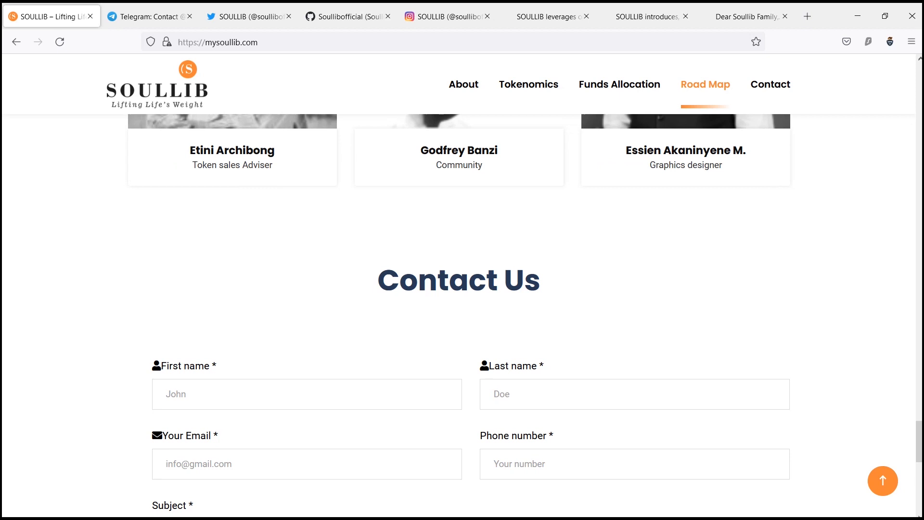
scroll("up", 3)
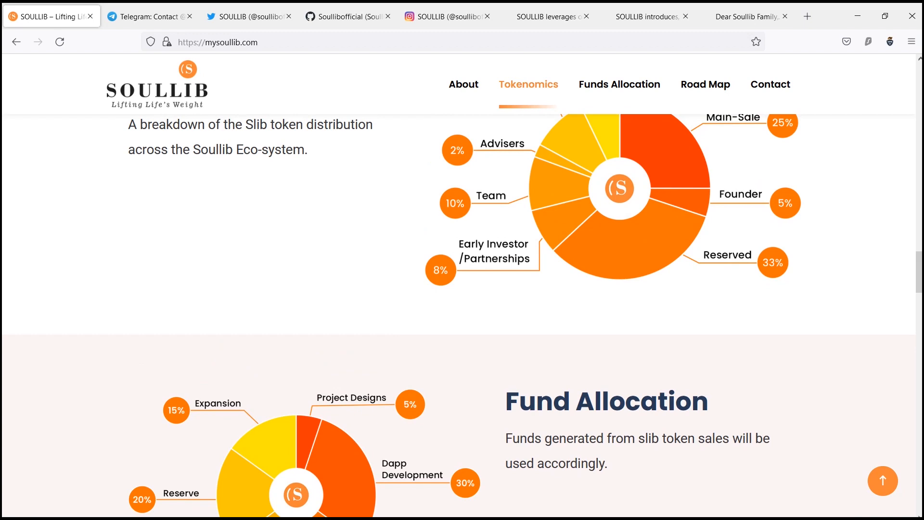
Bring up SOULLIB's Twitter profile and scroll down through its recent tweets and retweets
left_click(245, 16)
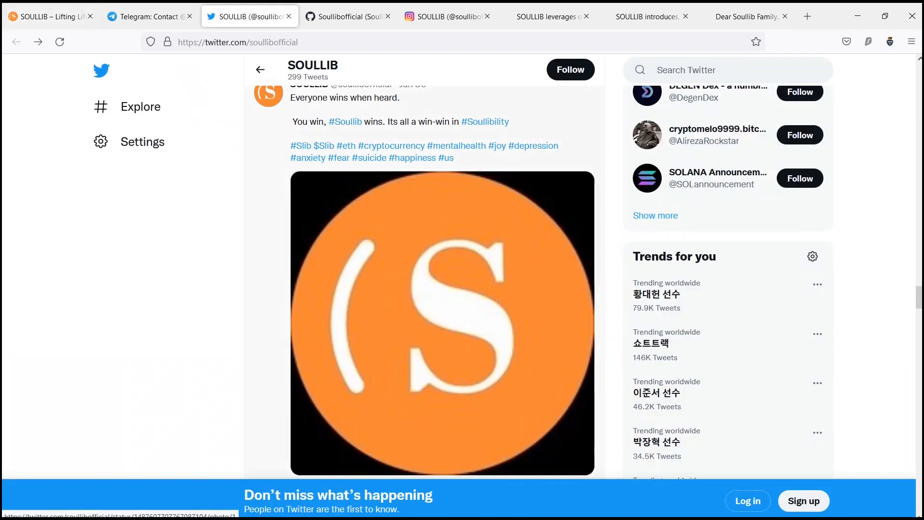
scroll("down", 3)
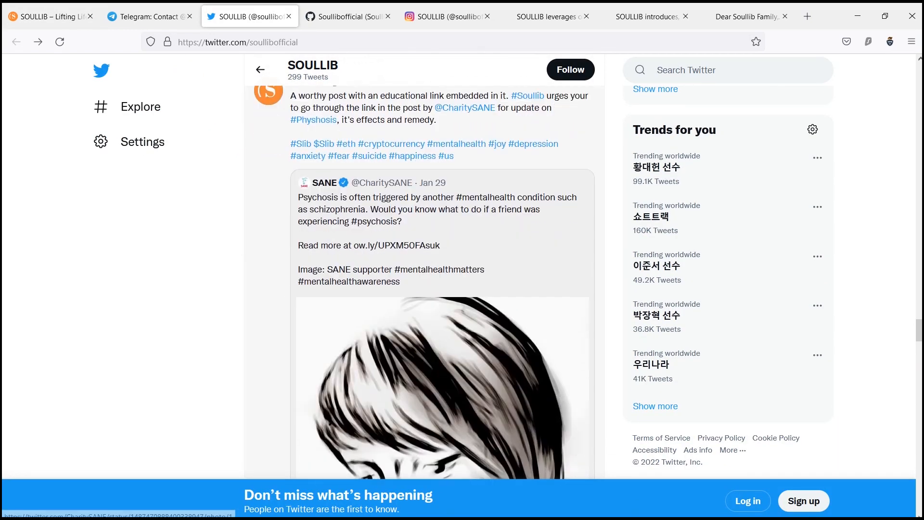
scroll("down", 3)
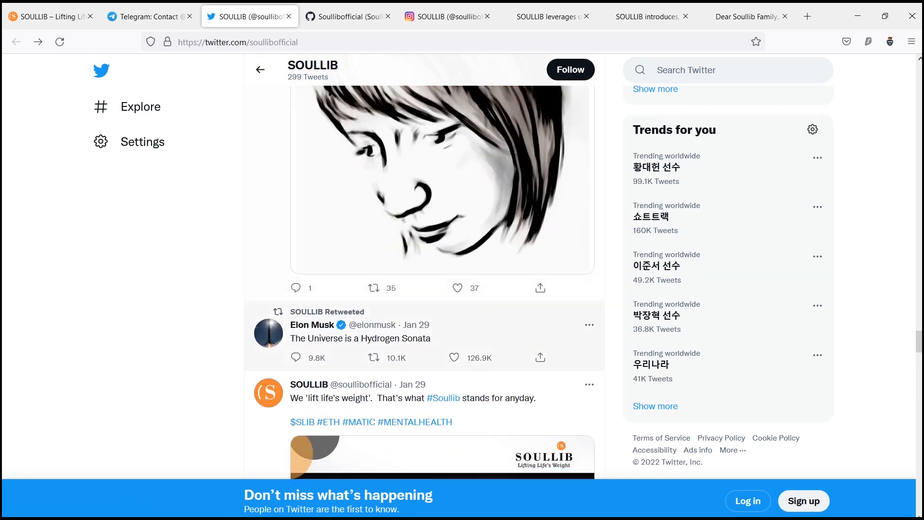
scroll("down", 3)
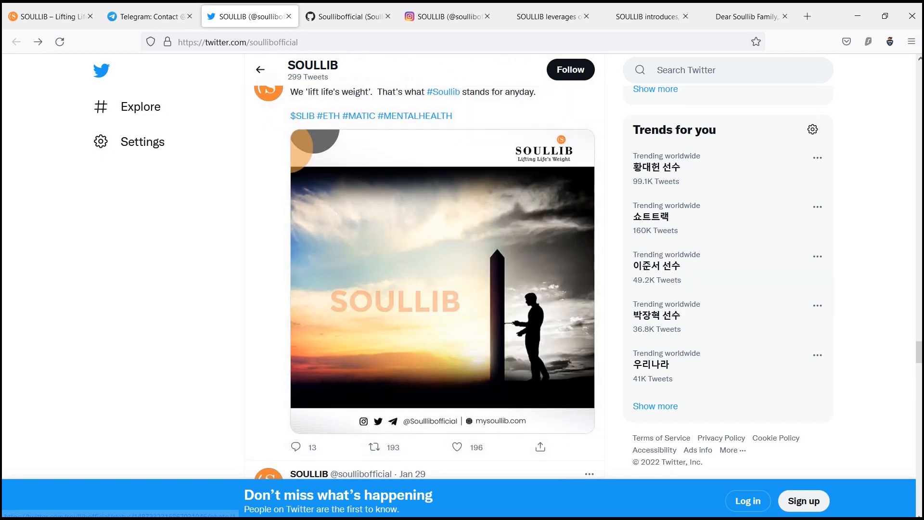
scroll("down", 3)
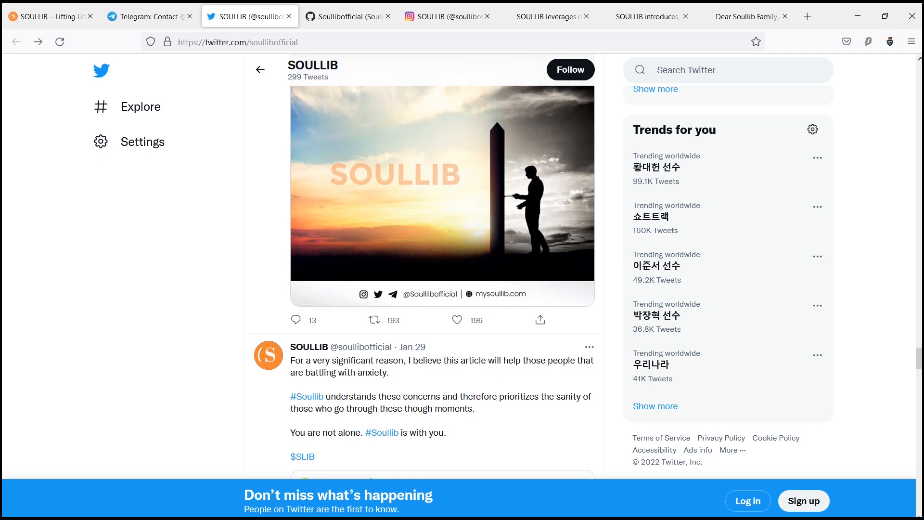
scroll("down", 3)
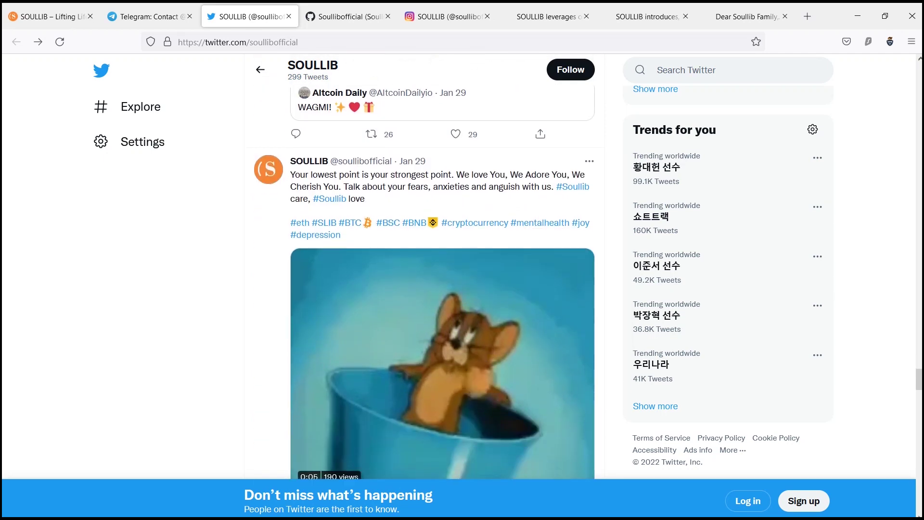
scroll("down", 3)
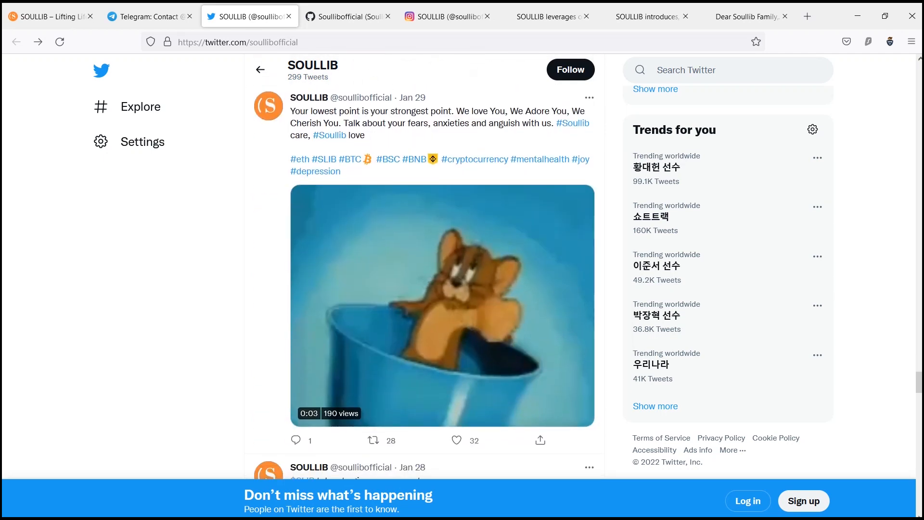
scroll("down", 3)
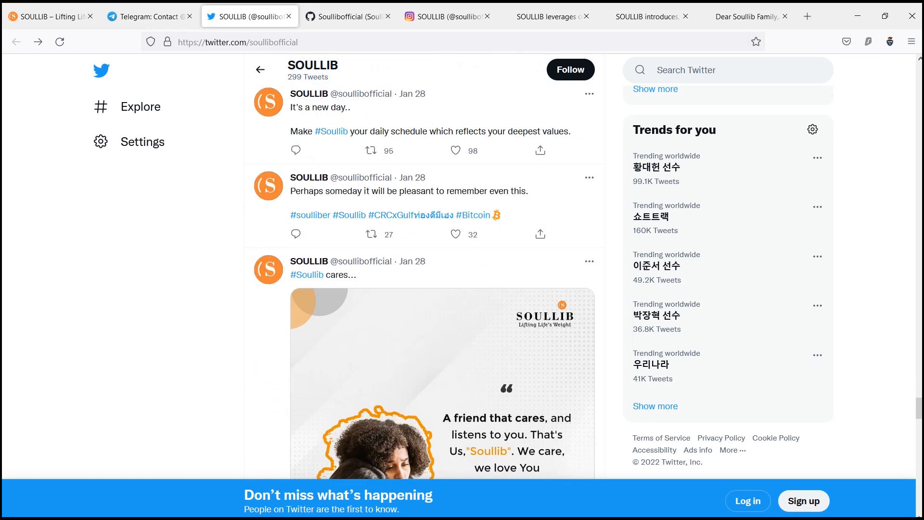
scroll("down", 3)
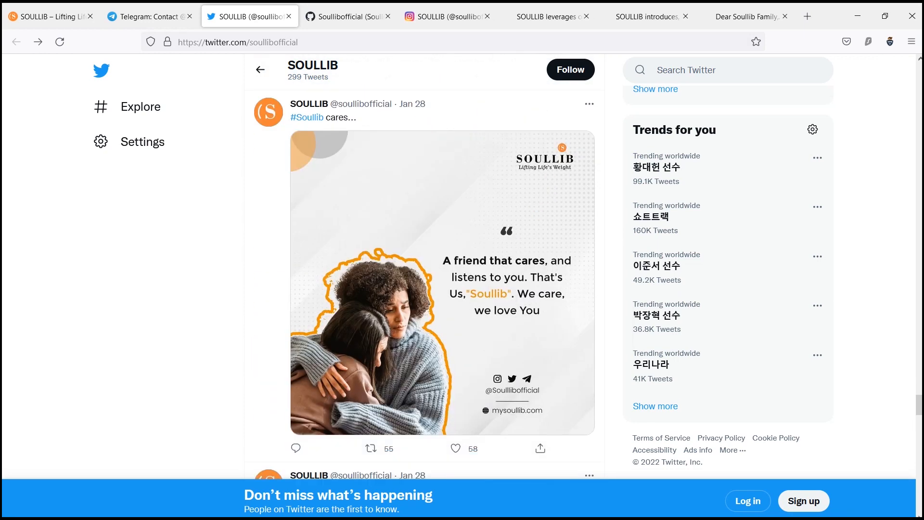
scroll("down", 3)
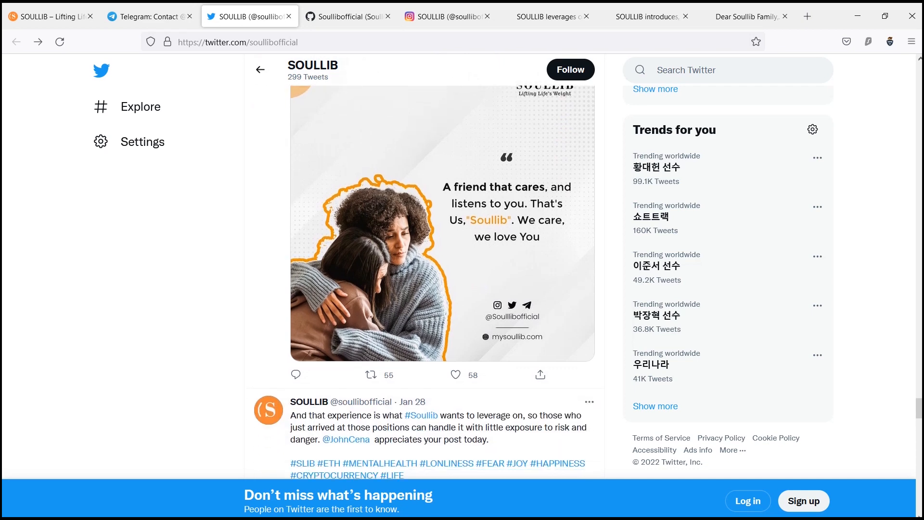
Continue down to the late-January tweets, then return to the top of the profile
scroll("up", 3)
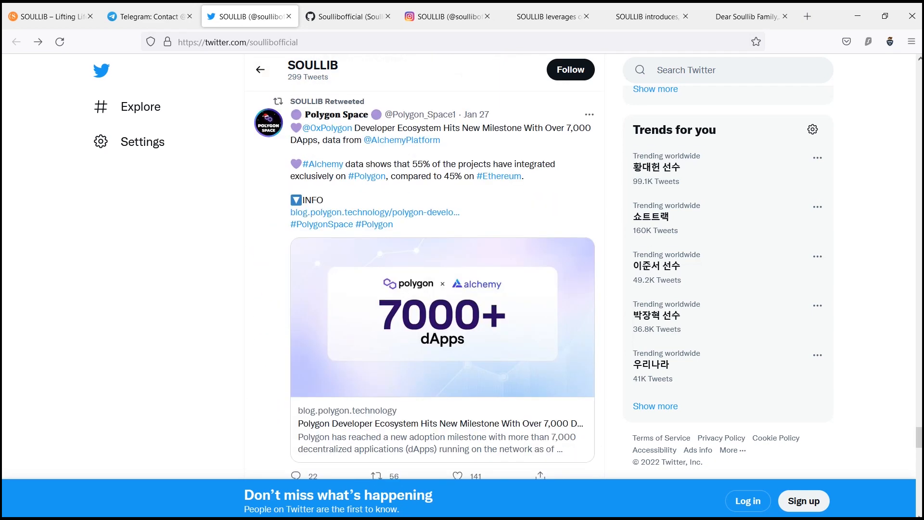
scroll("down", 3)
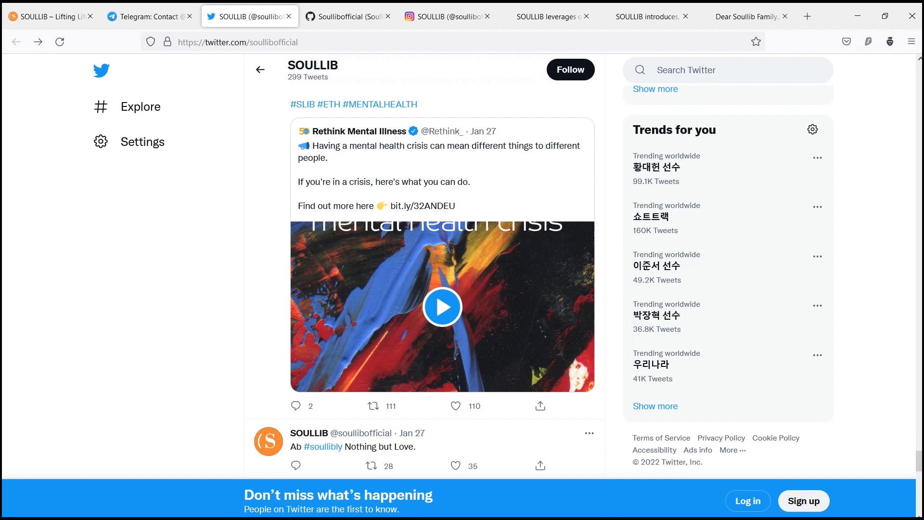
scroll("down", 3)
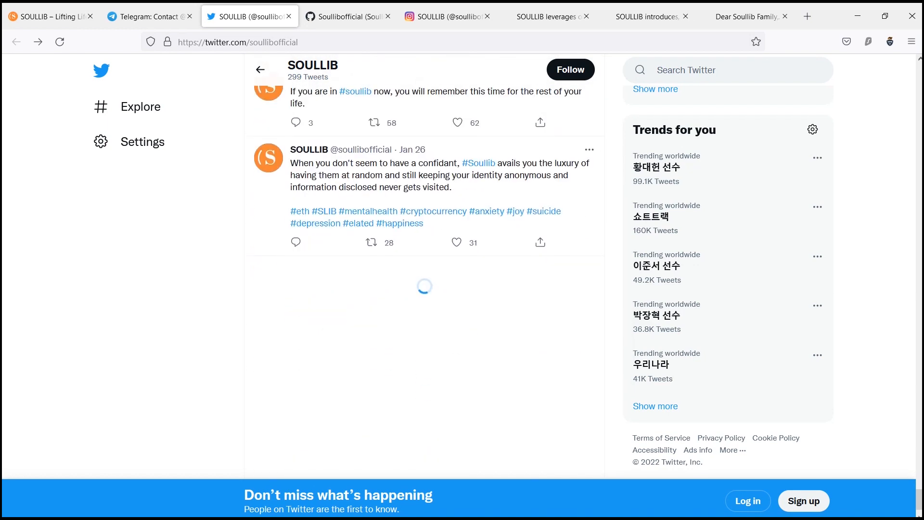
scroll("down", 3)
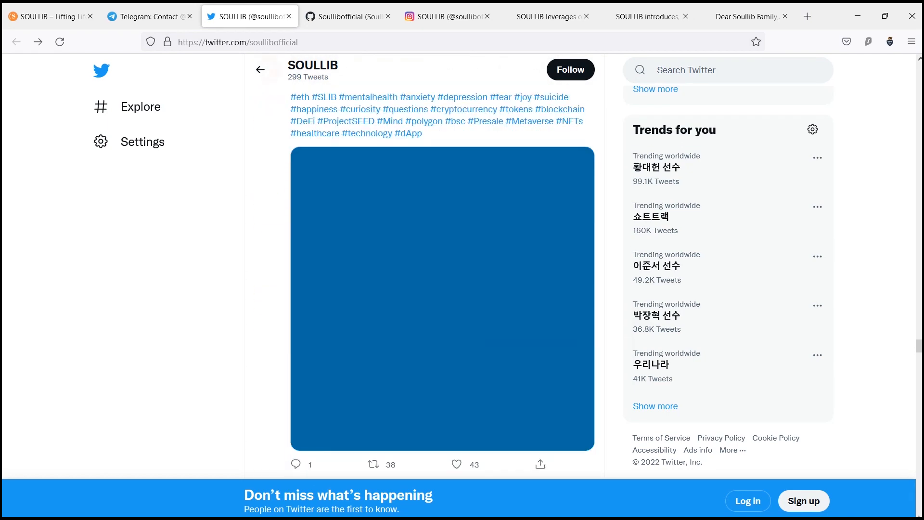
scroll("down", 3)
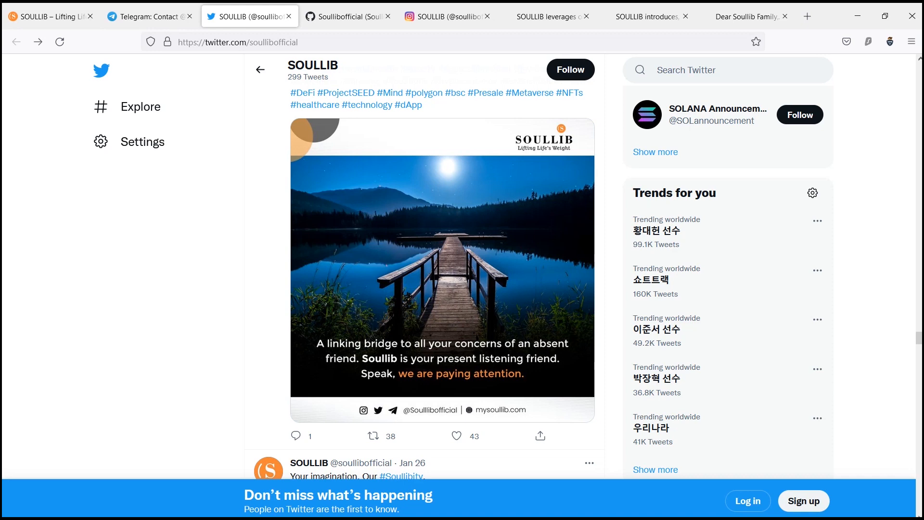
scroll("down", 3)
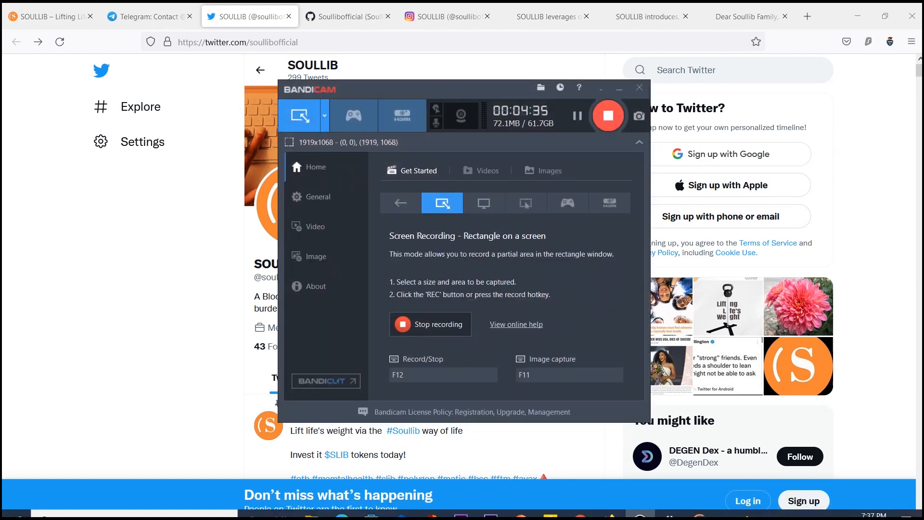
left_click(638, 87)
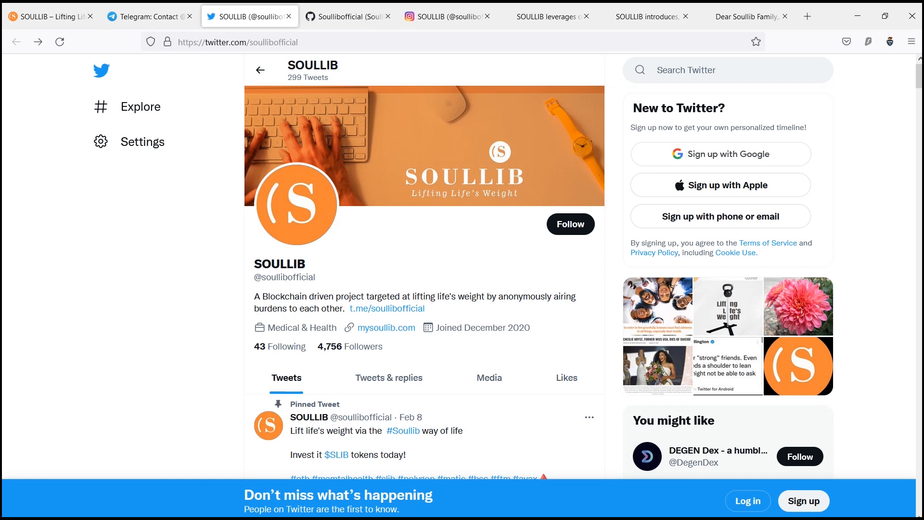
left_click(295, 205)
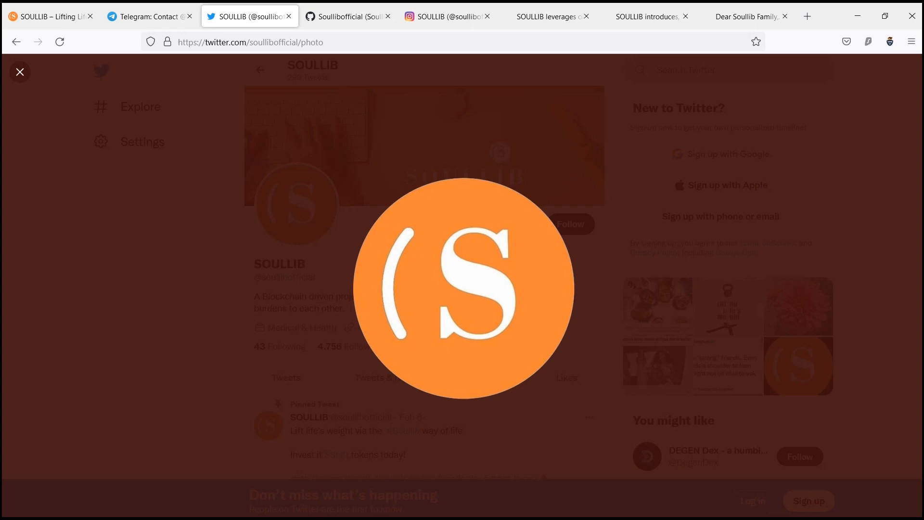
left_click(19, 71)
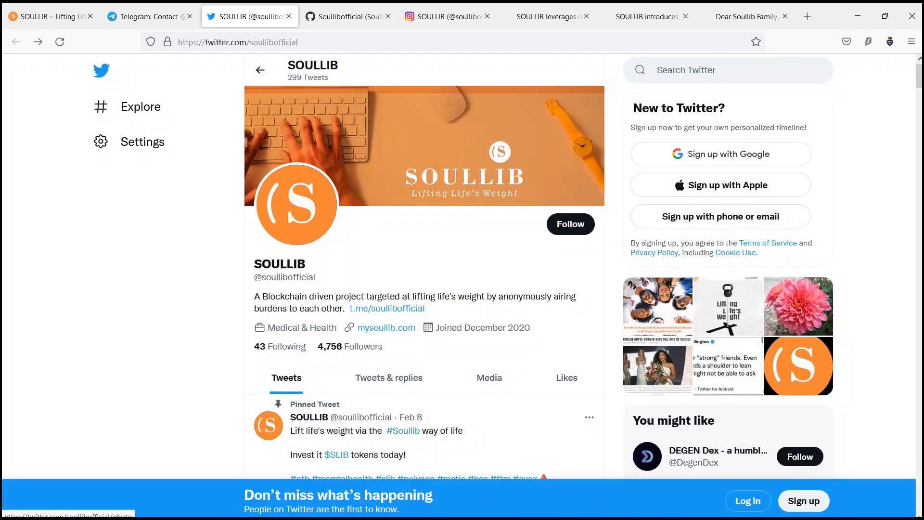
Scroll SOULLIB's timeline past the early February tweets down to the Jan 30 post
scroll("down", 3)
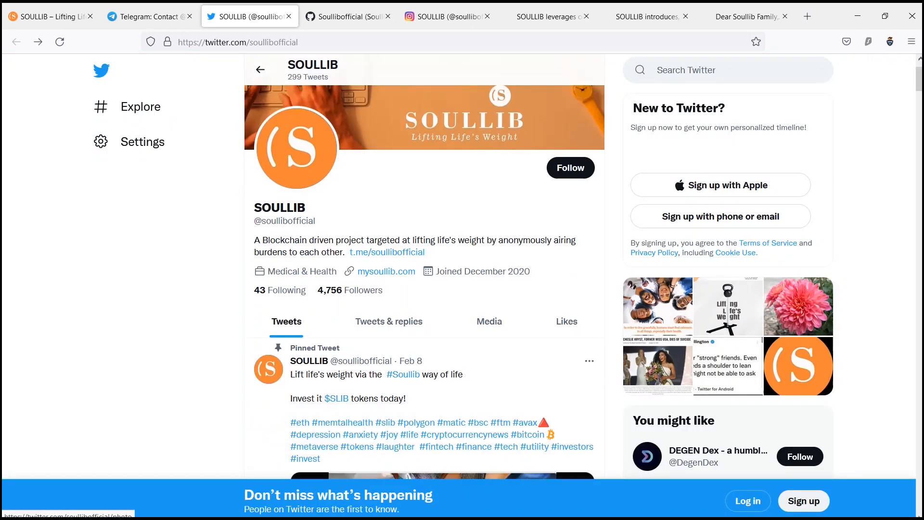
scroll("down", 3)
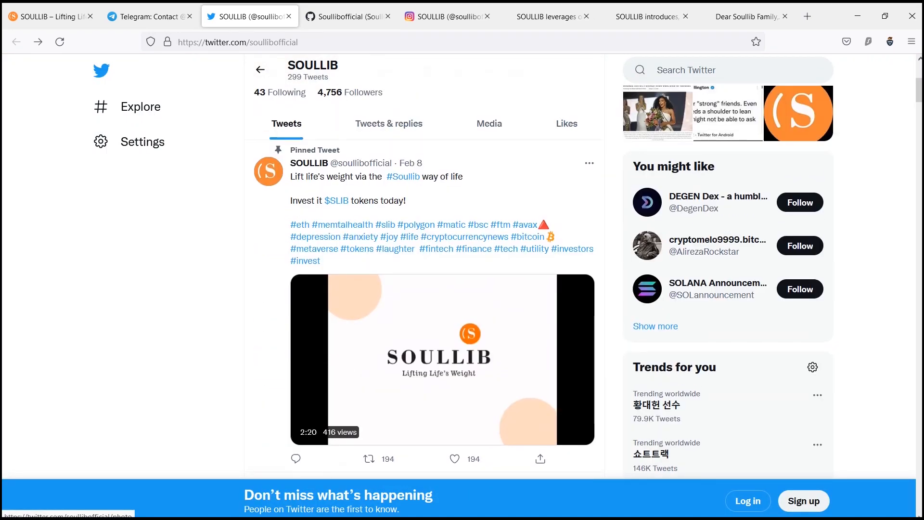
scroll("down", 3)
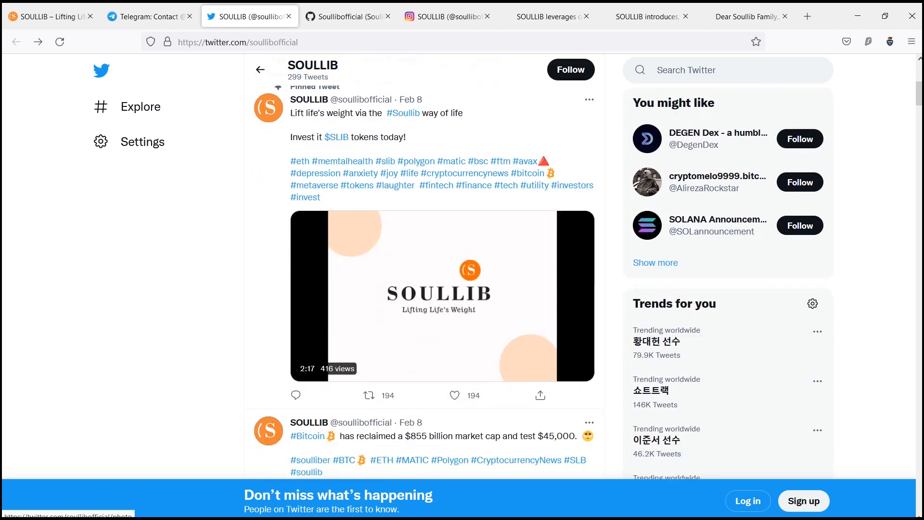
scroll("down", 3)
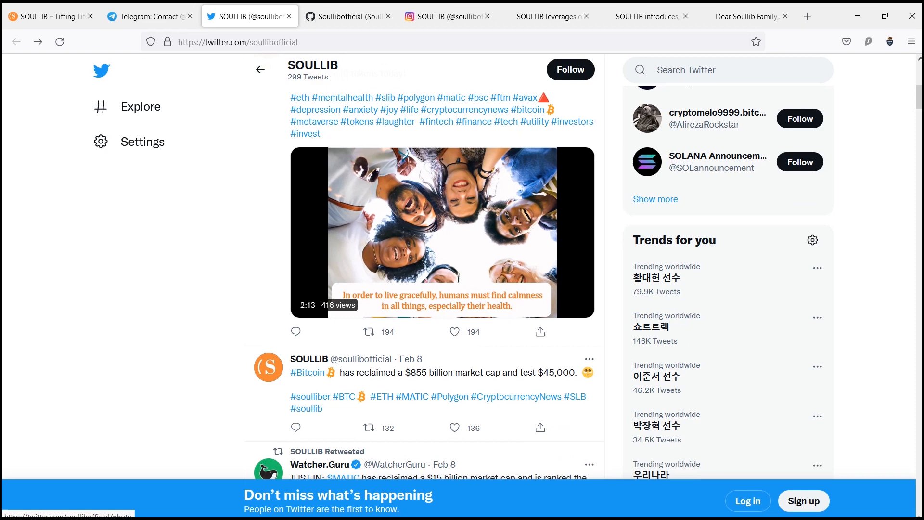
scroll("down", 3)
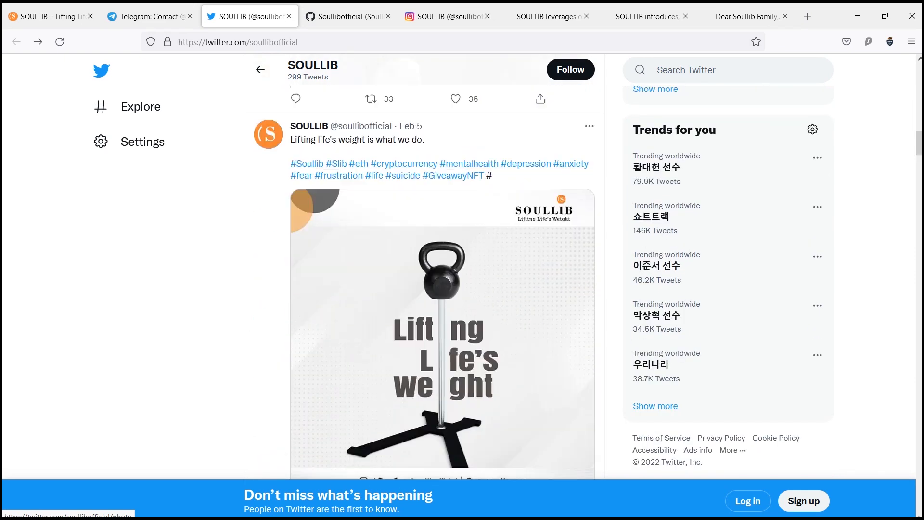
scroll("down", 3)
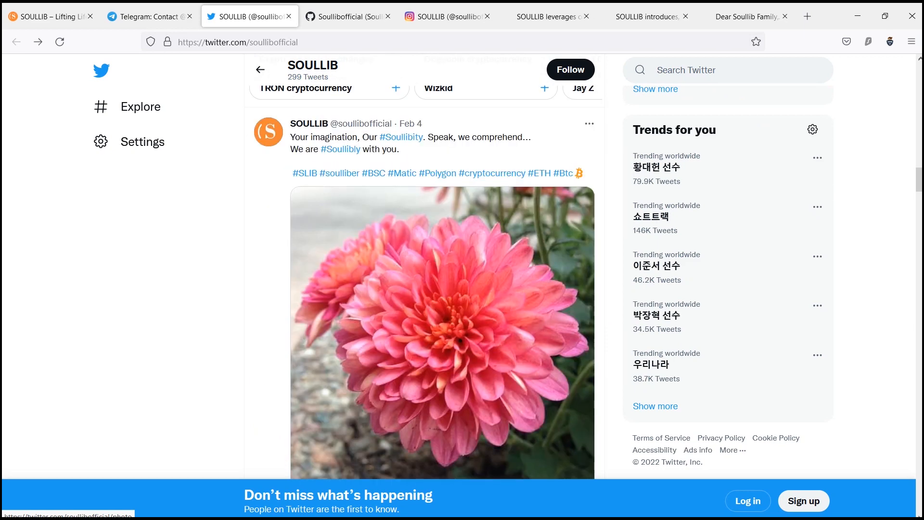
scroll("down", 3)
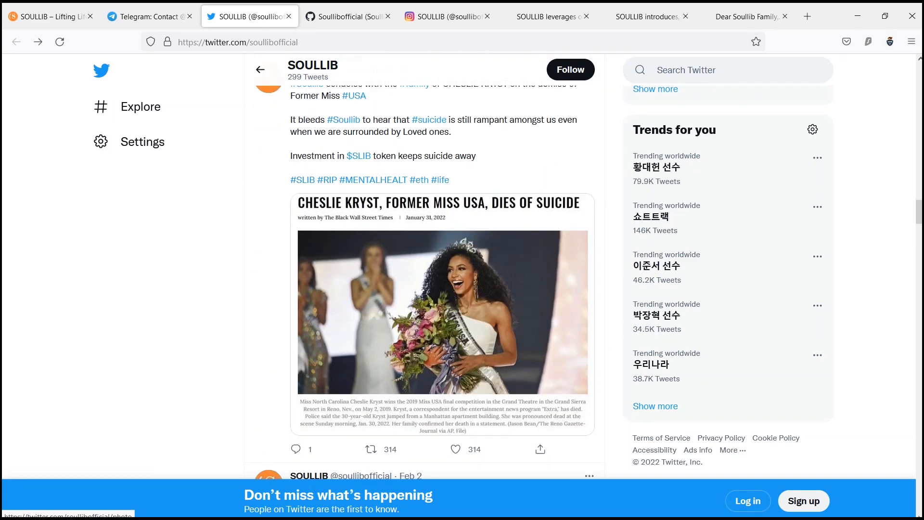
scroll("up", 3)
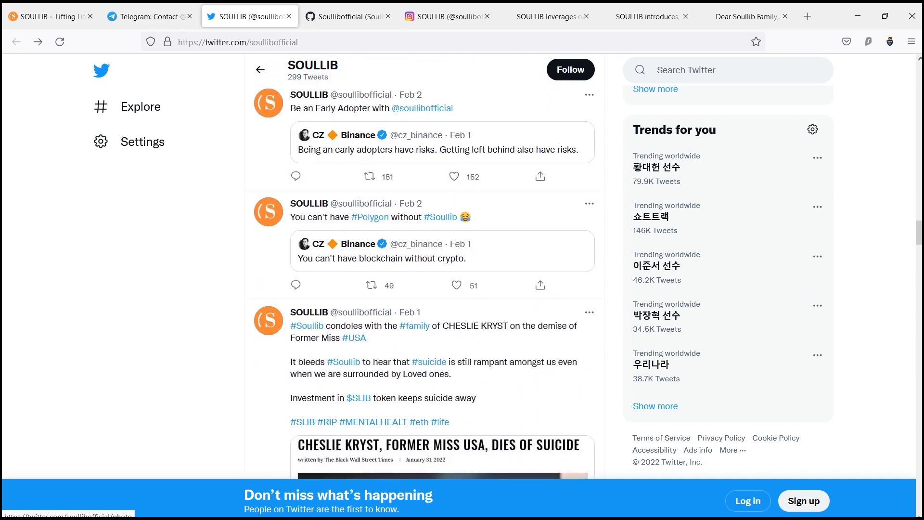
scroll("down", 3)
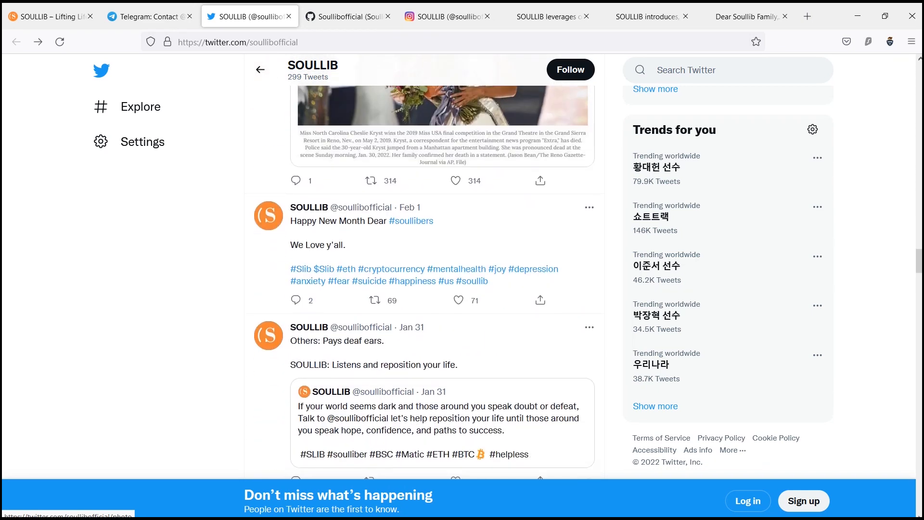
scroll("down", 3)
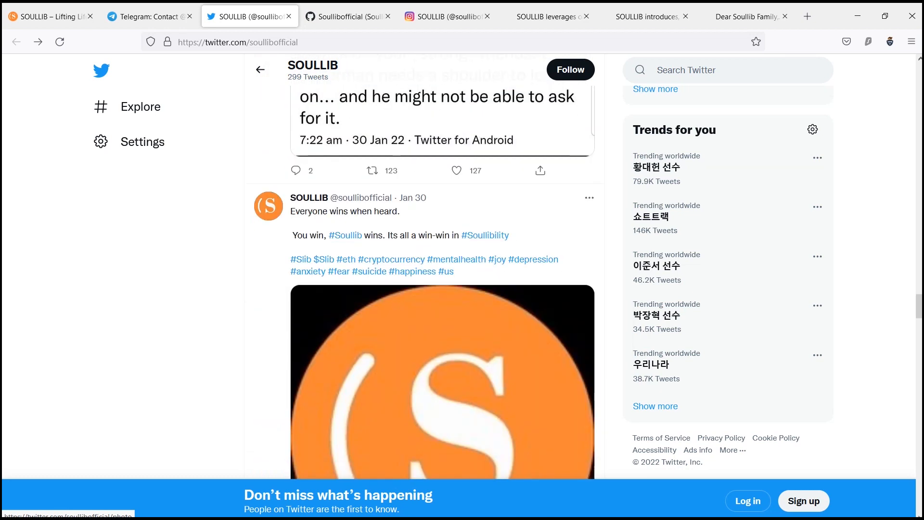
scroll("down", 3)
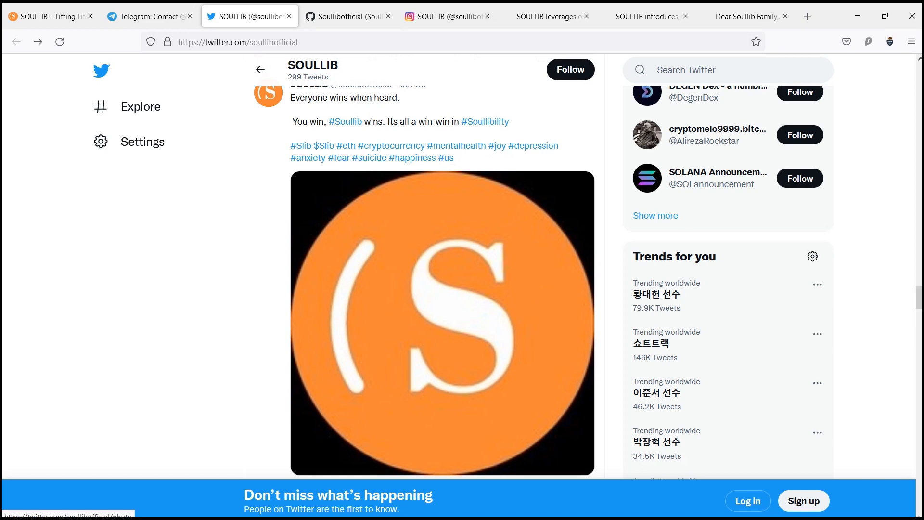
Scroll SOULLIB's Instagram grid back past the Christmas and AMA promotional posts
left_click(447, 17)
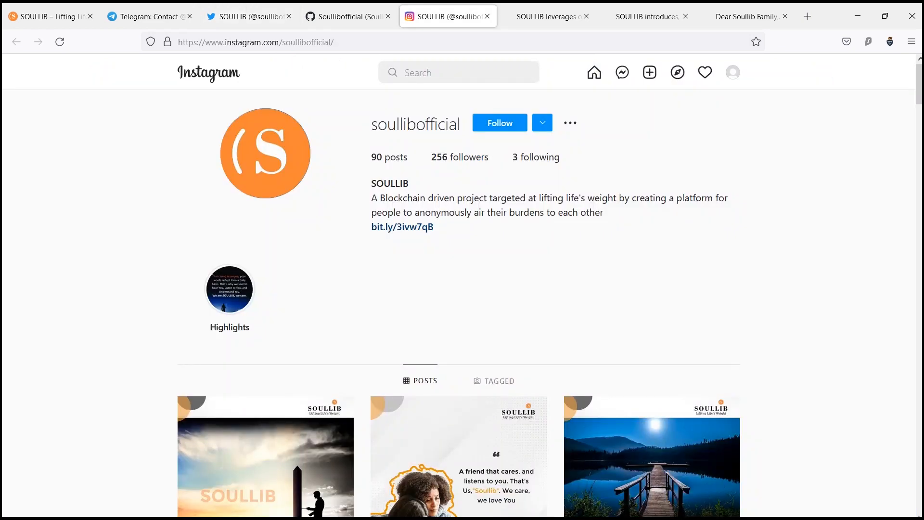
scroll("down", 3)
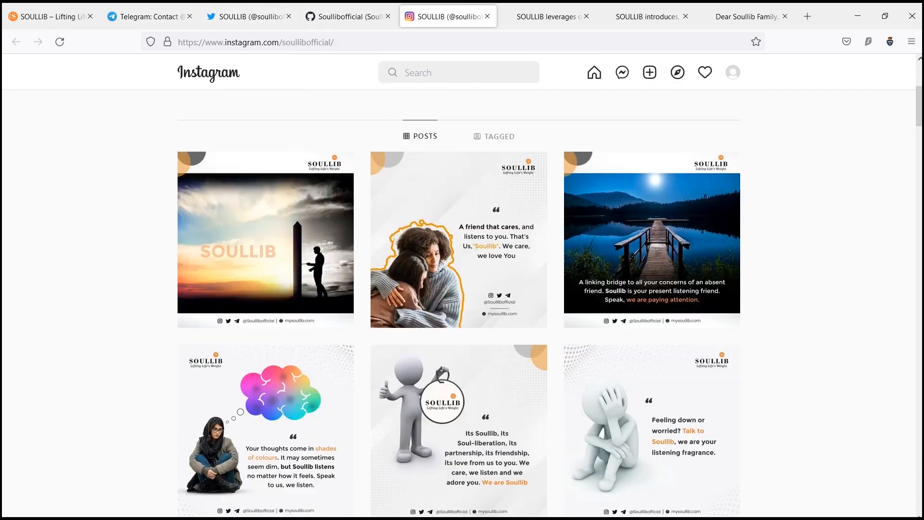
scroll("down", 3)
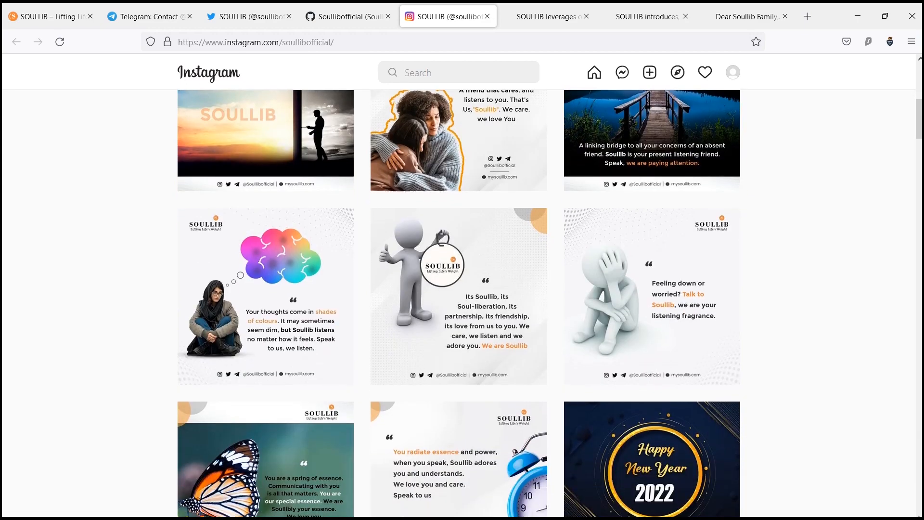
scroll("down", 3)
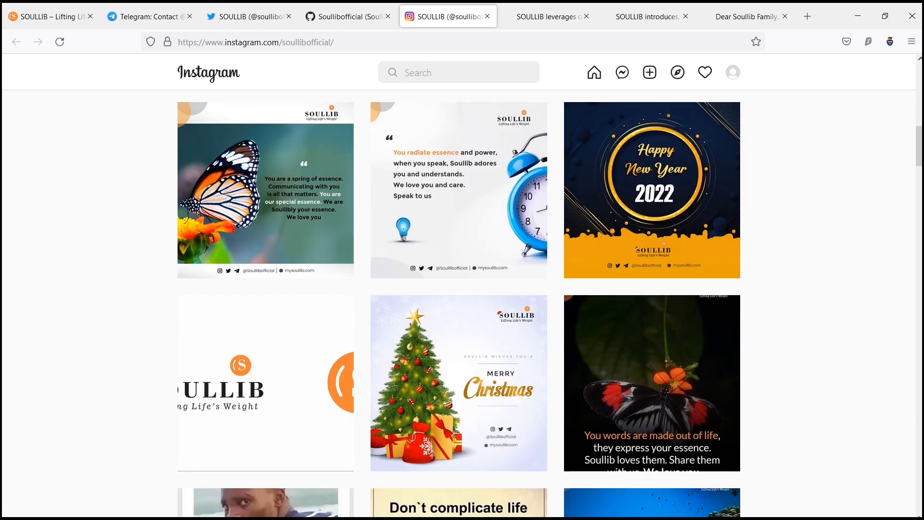
scroll("down", 3)
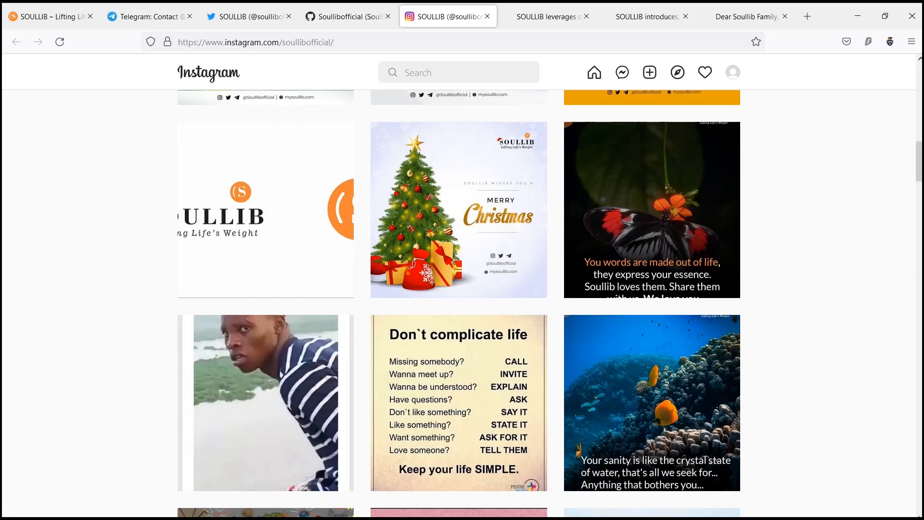
scroll("down", 3)
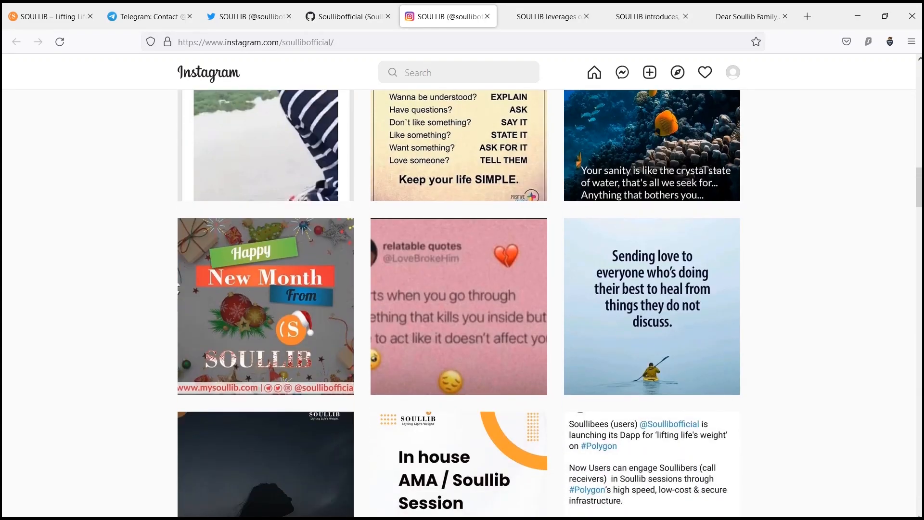
scroll("down", 3)
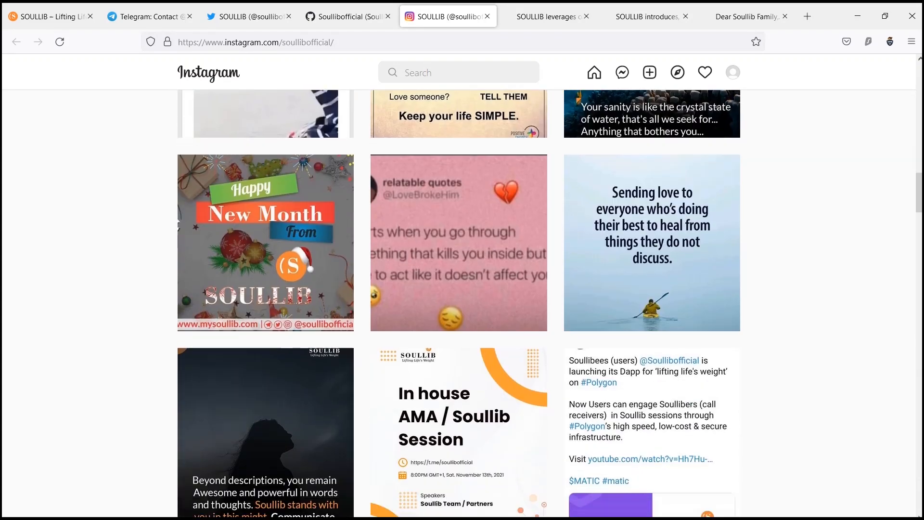
scroll("down", 3)
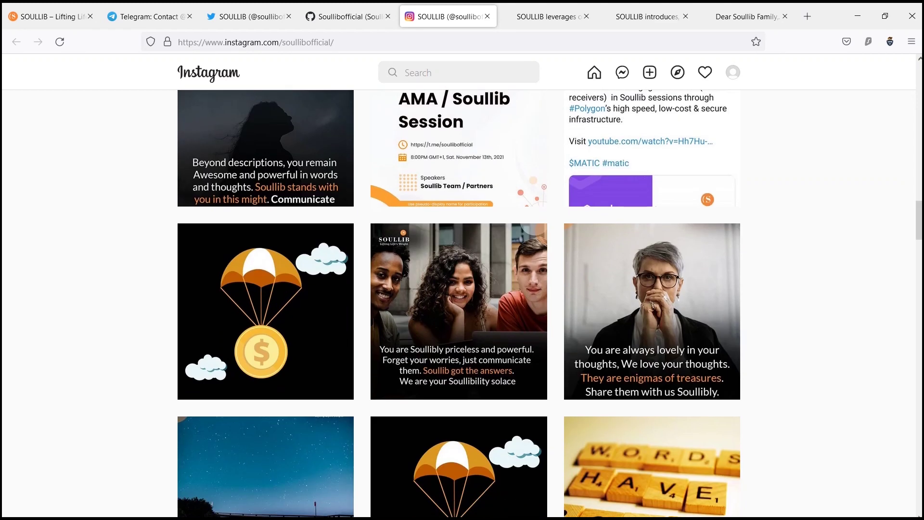
scroll("down", 3)
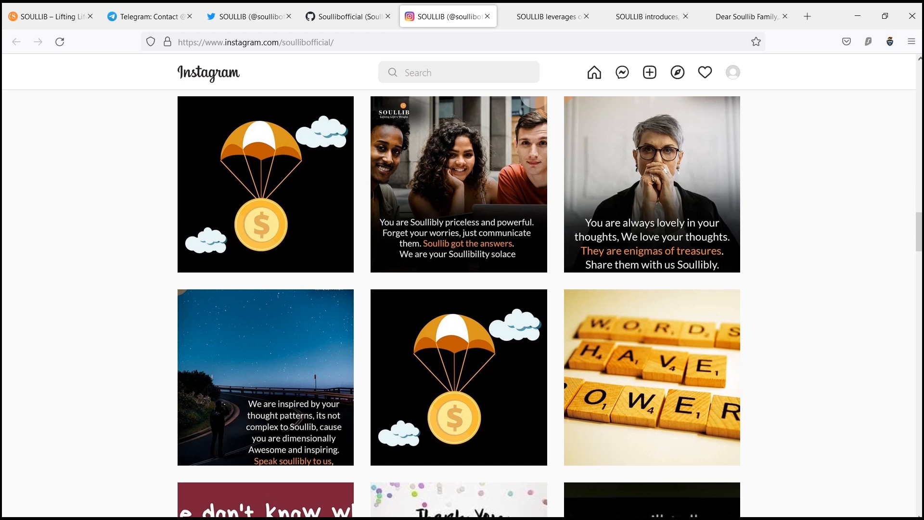
left_click(50, 16)
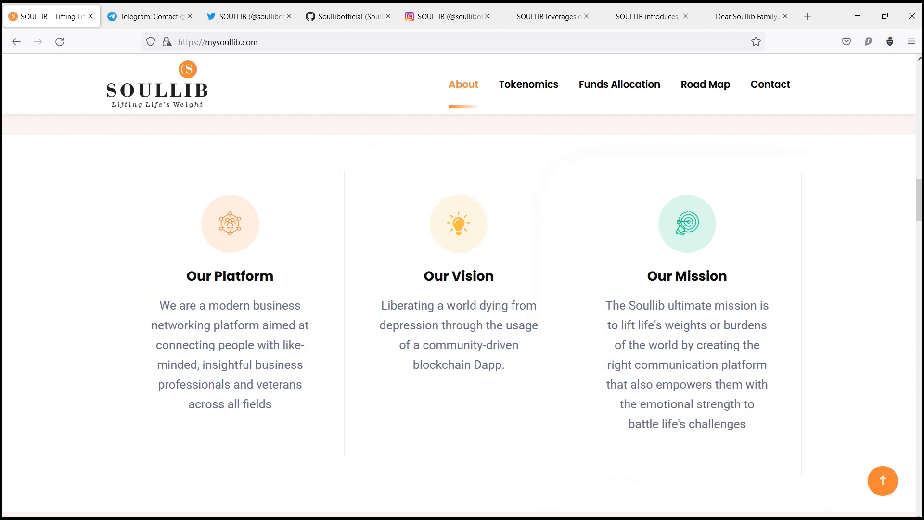
Scroll from the hero banner through About and Soullib Architecture to the Tokenomics pie chart
scroll("down", 3)
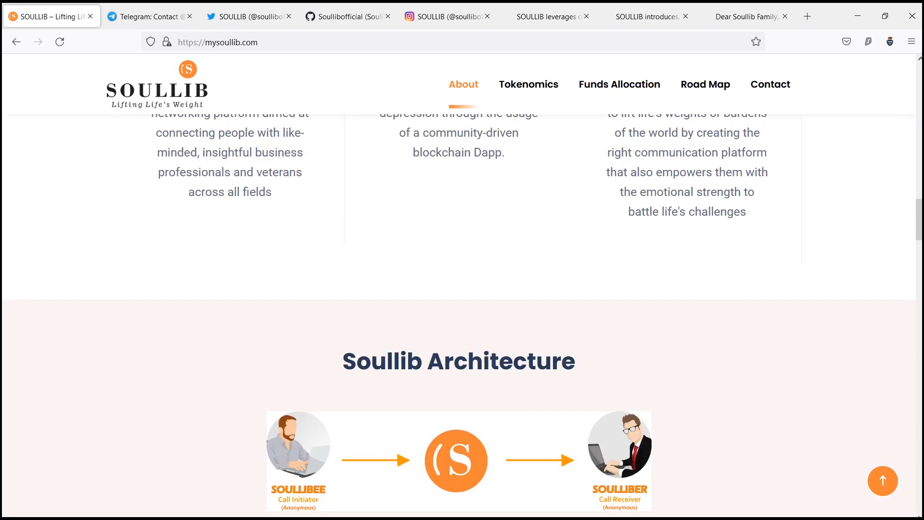
scroll("up", 3)
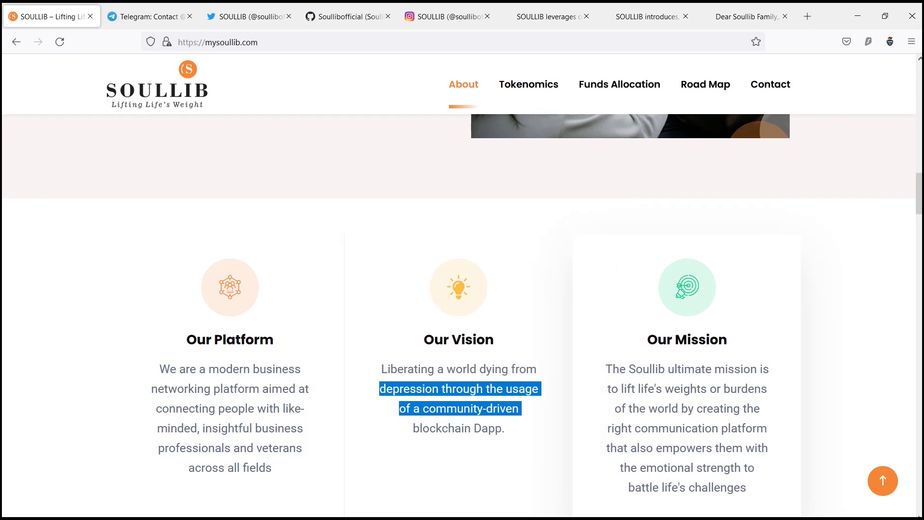
scroll("up", 3)
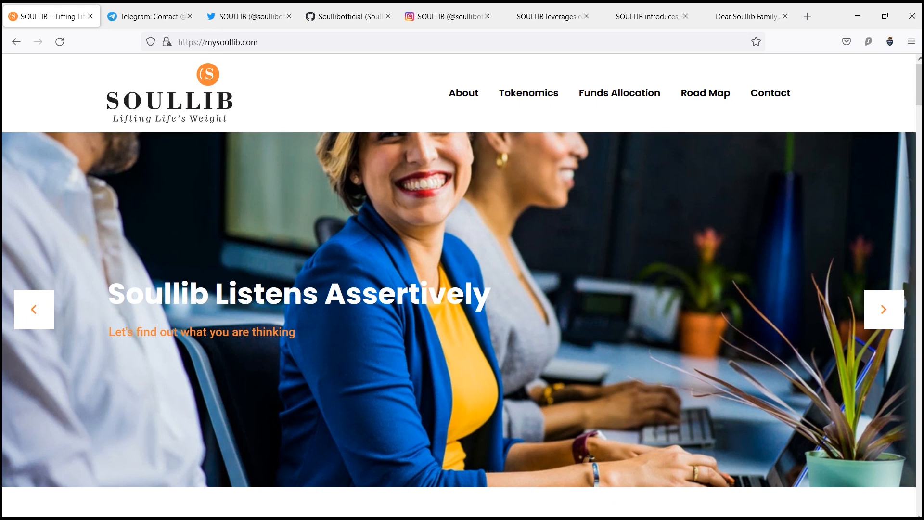
scroll("down", 3)
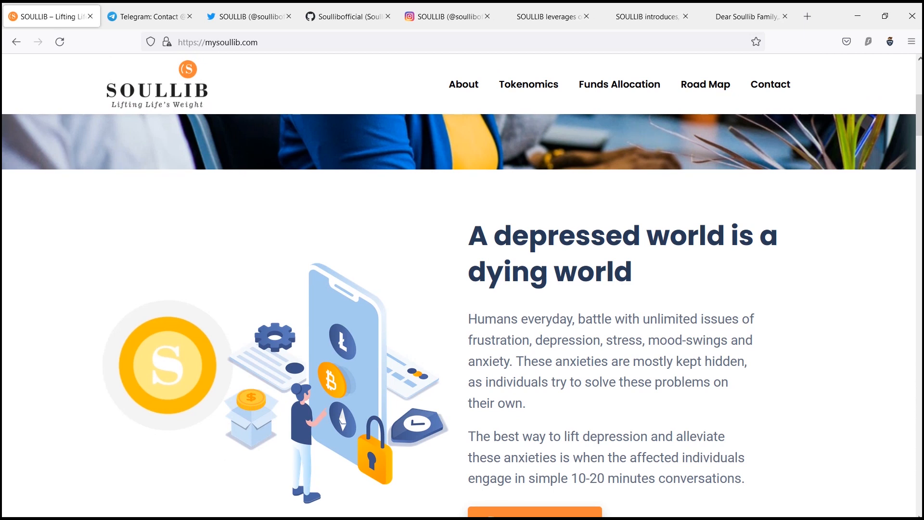
scroll("down", 3)
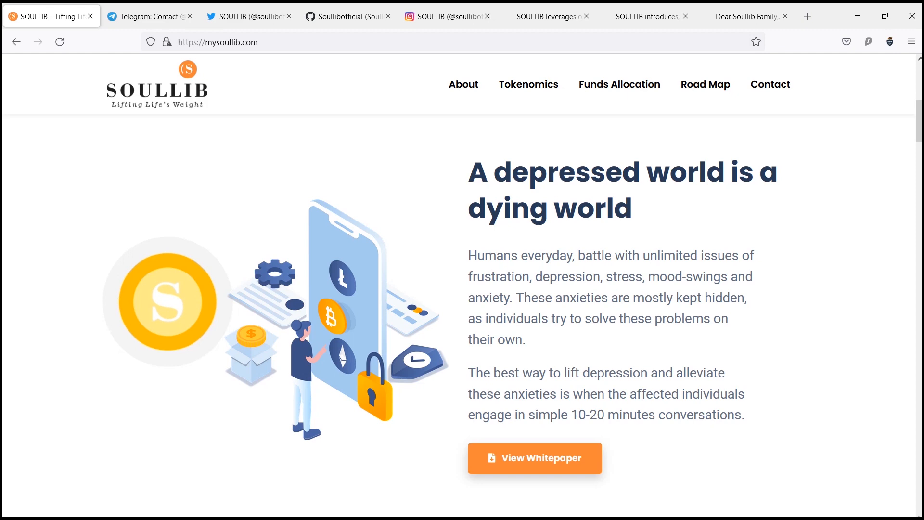
scroll("down", 3)
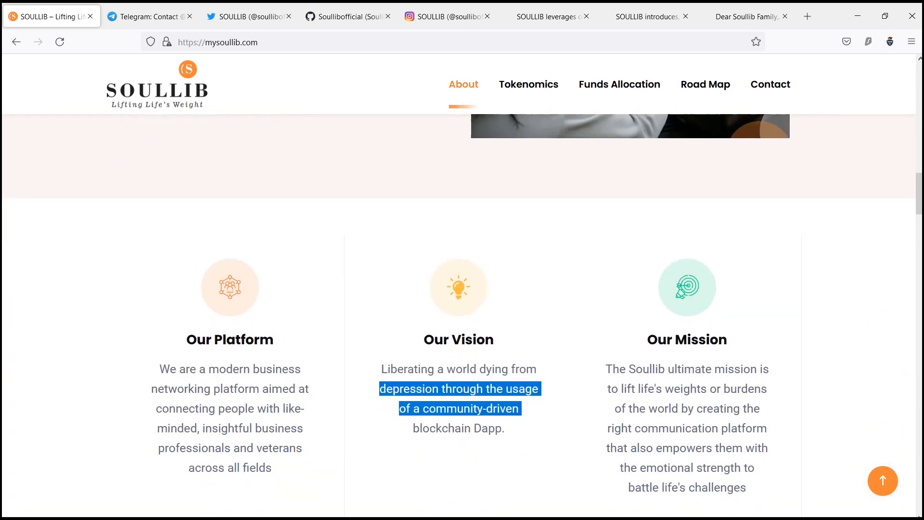
scroll("down", 3)
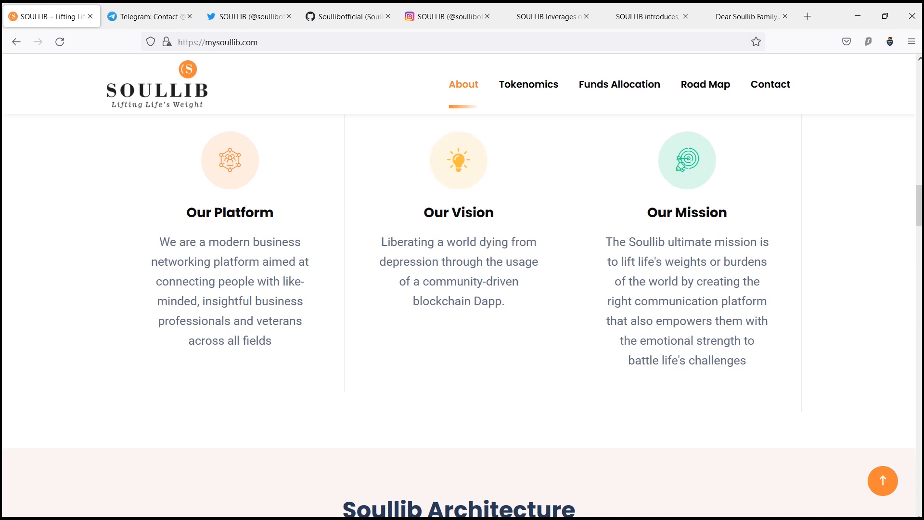
scroll("down", 3)
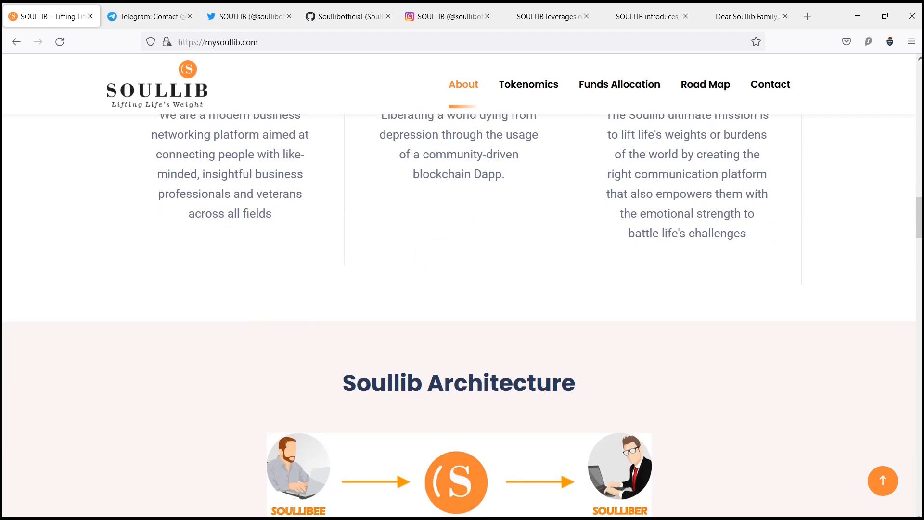
scroll("down", 3)
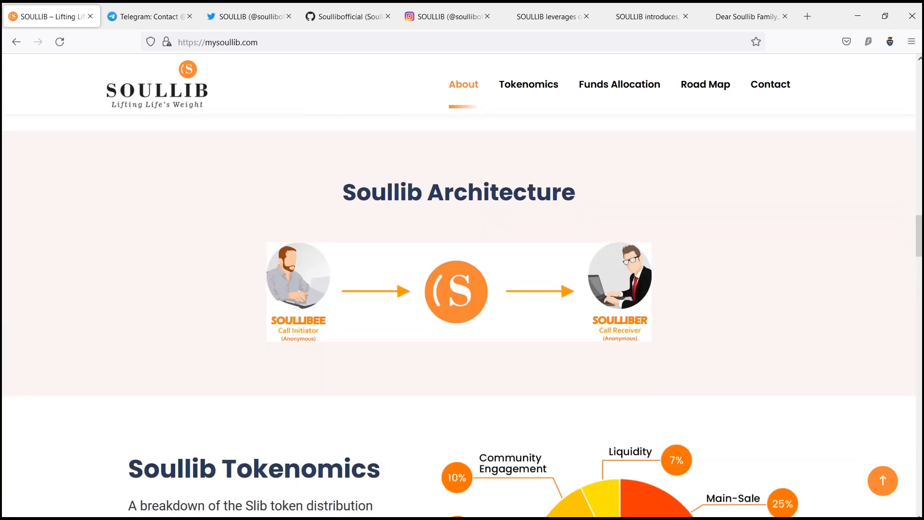
scroll("up", 3)
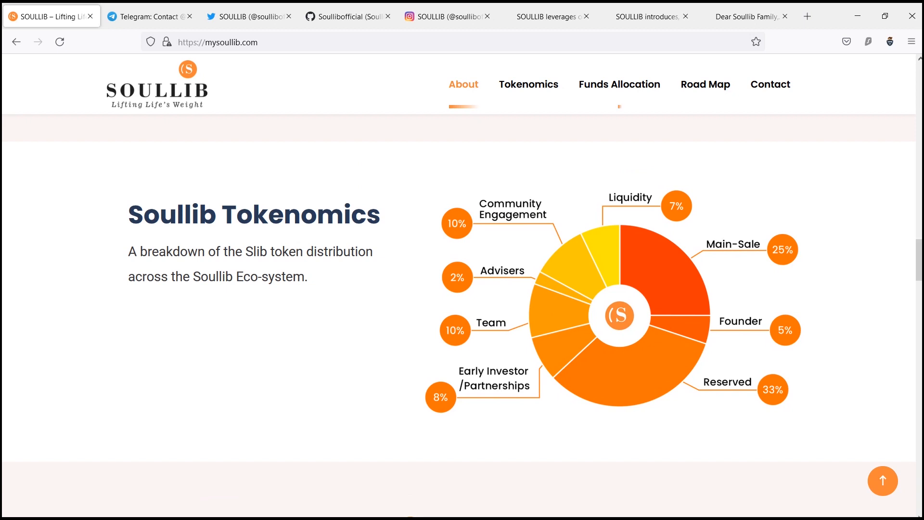
Bring up the Medium blockchain article and read through Overview, Features and Tokenomics
left_click(547, 16)
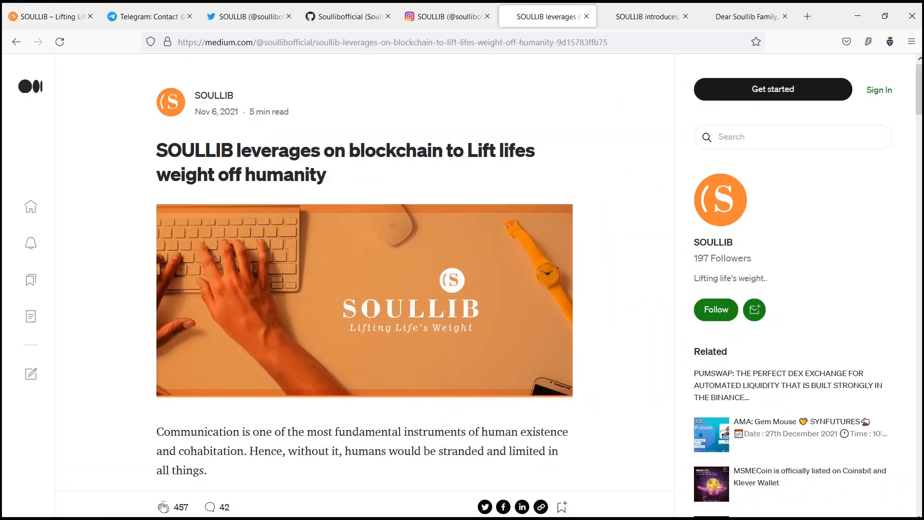
scroll("down", 3)
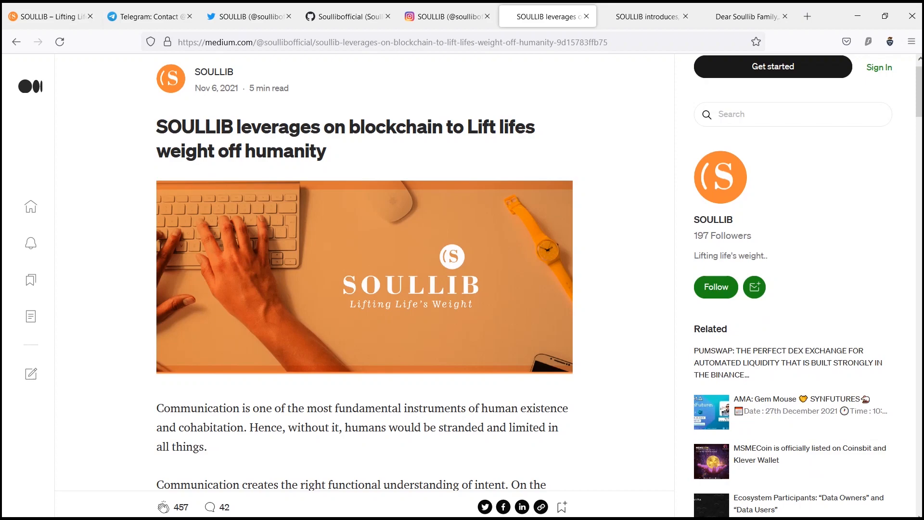
scroll("down", 3)
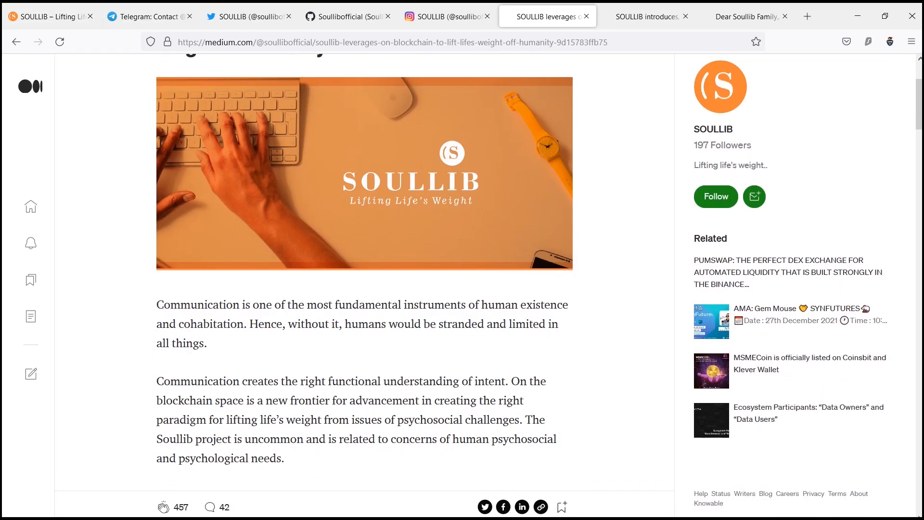
scroll("down", 3)
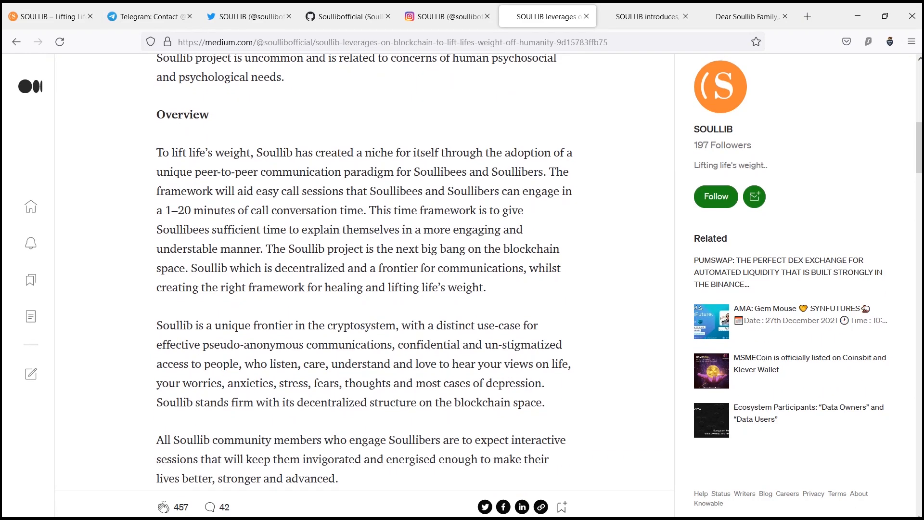
scroll("down", 3)
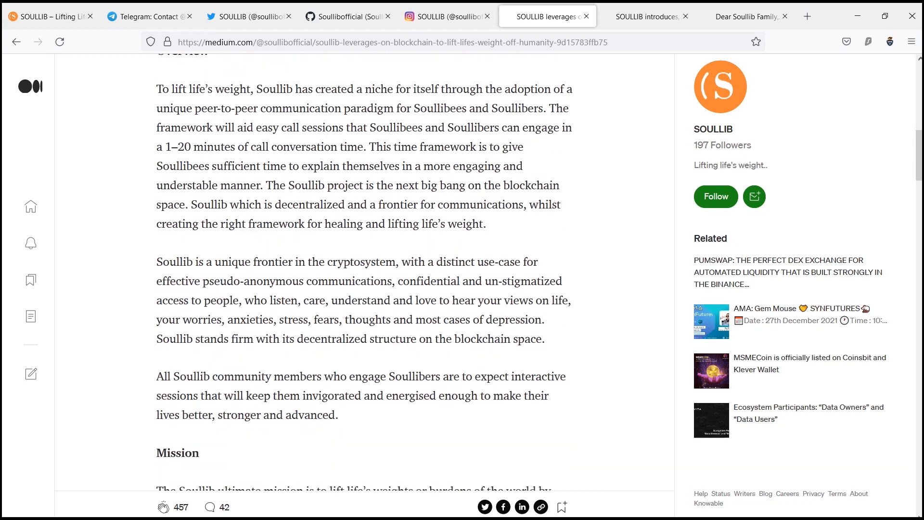
scroll("down", 3)
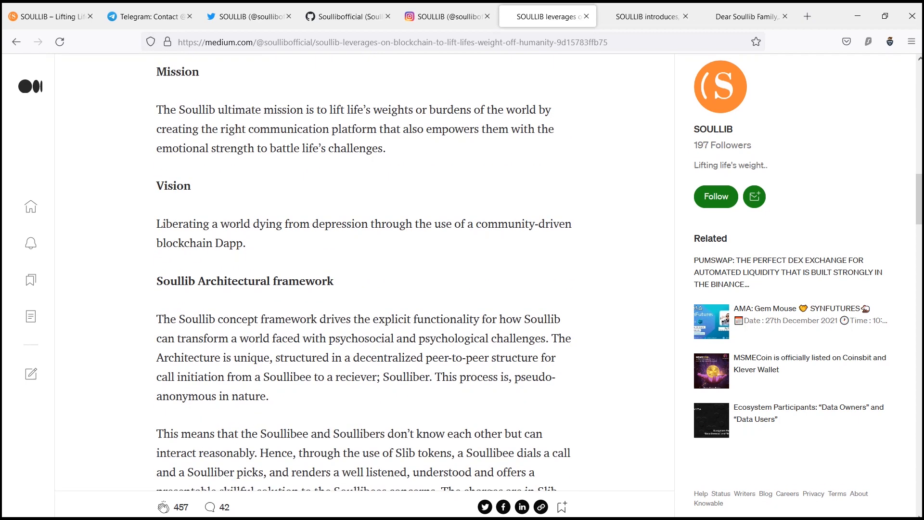
scroll("down", 3)
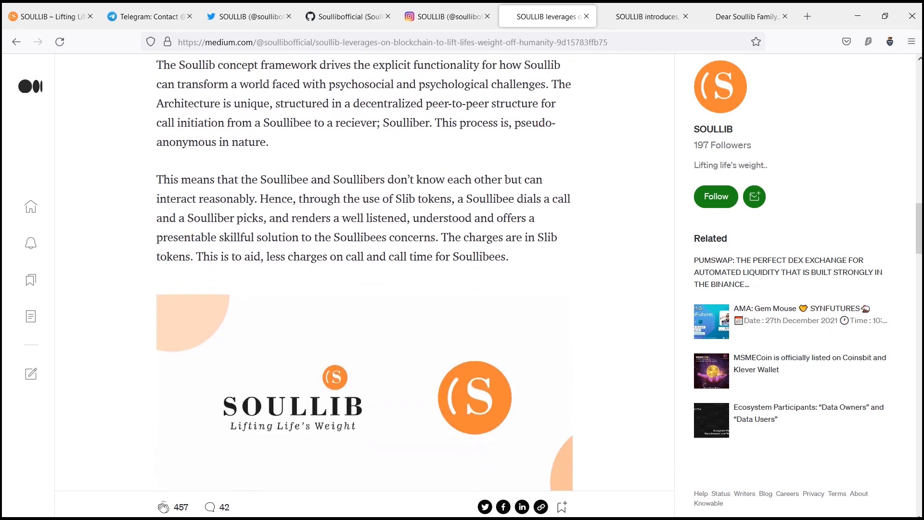
scroll("down", 3)
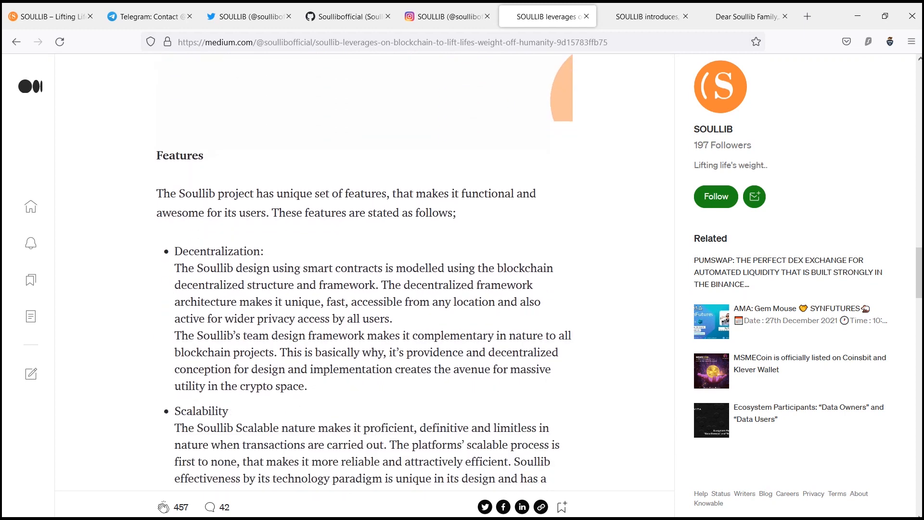
scroll("down", 3)
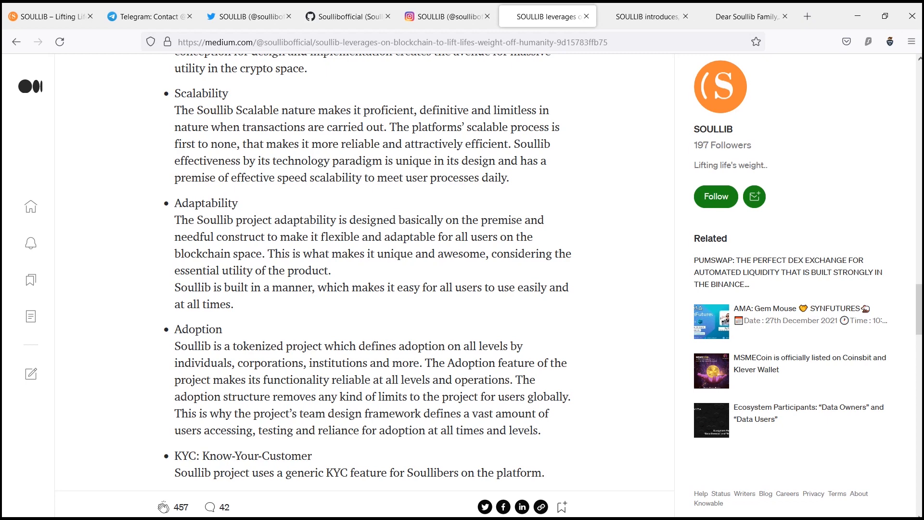
scroll("down", 3)
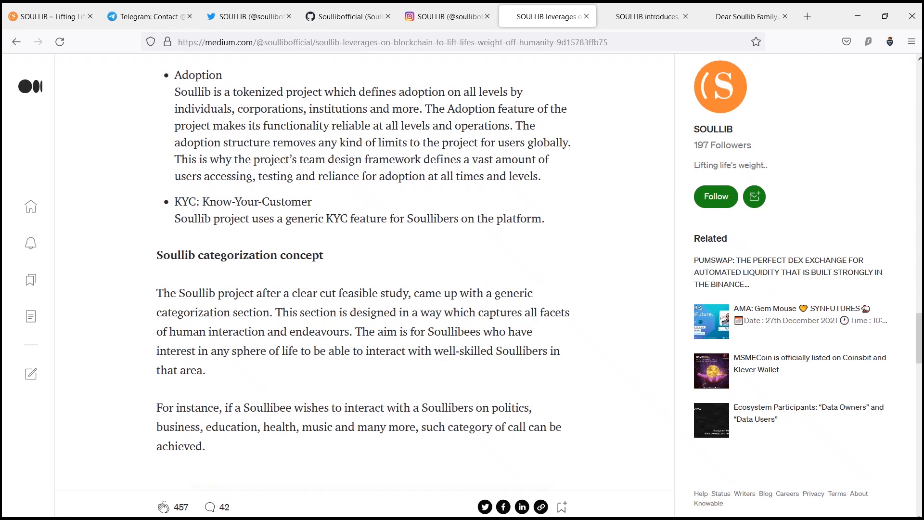
Read on to the token details and closing links, then scroll back to the title banner
scroll("up", 3)
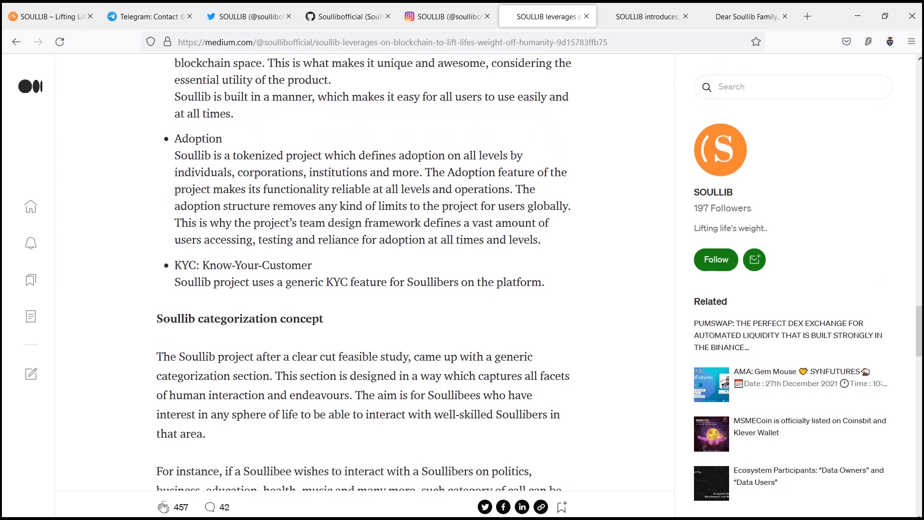
scroll("down", 3)
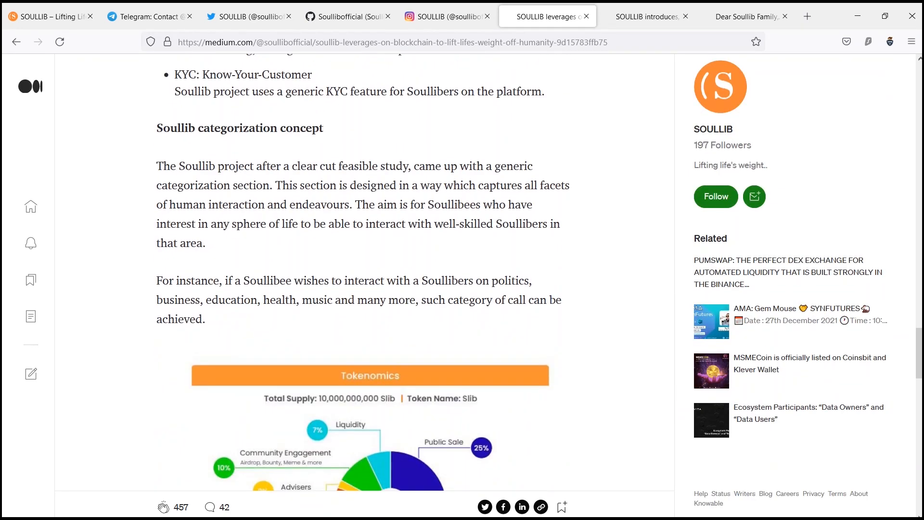
scroll("down", 3)
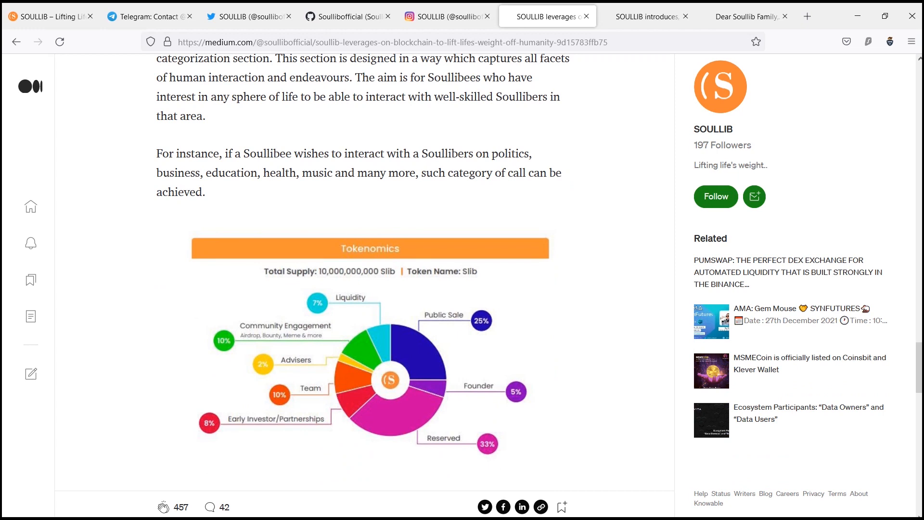
scroll("down", 3)
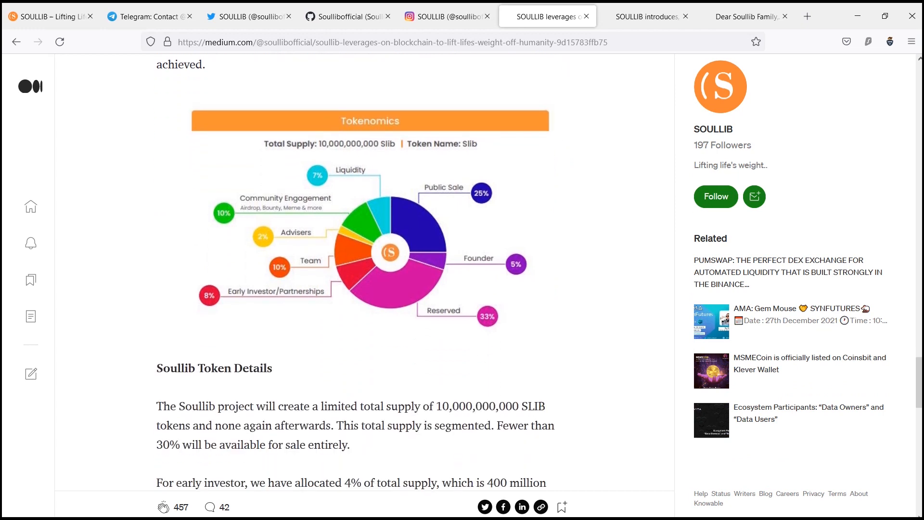
scroll("down", 3)
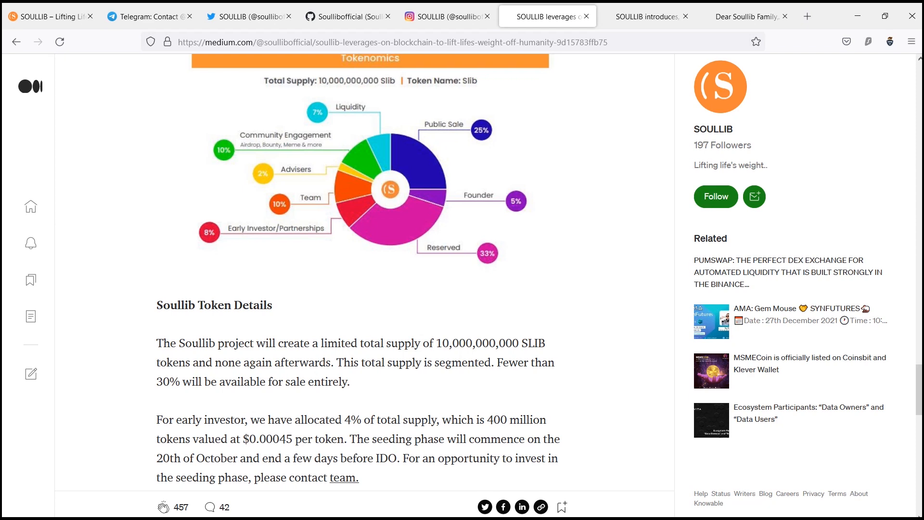
scroll("down", 3)
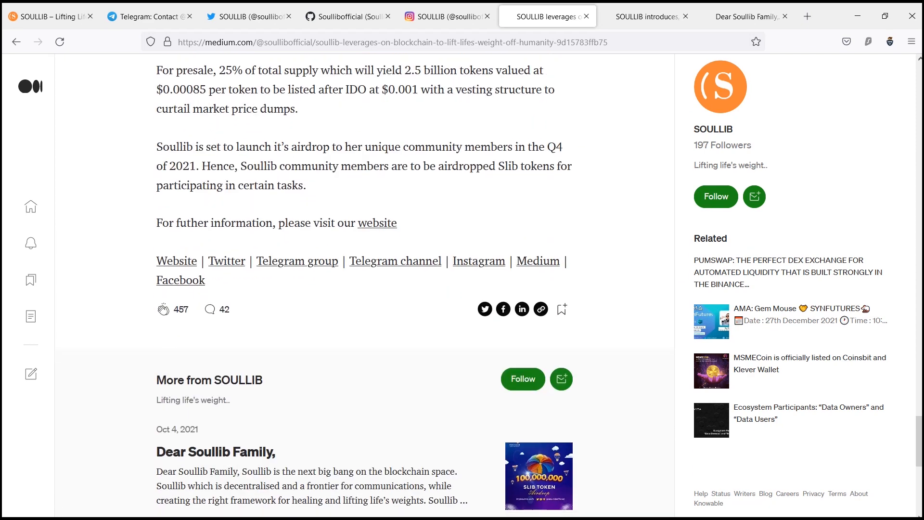
scroll("up", 3)
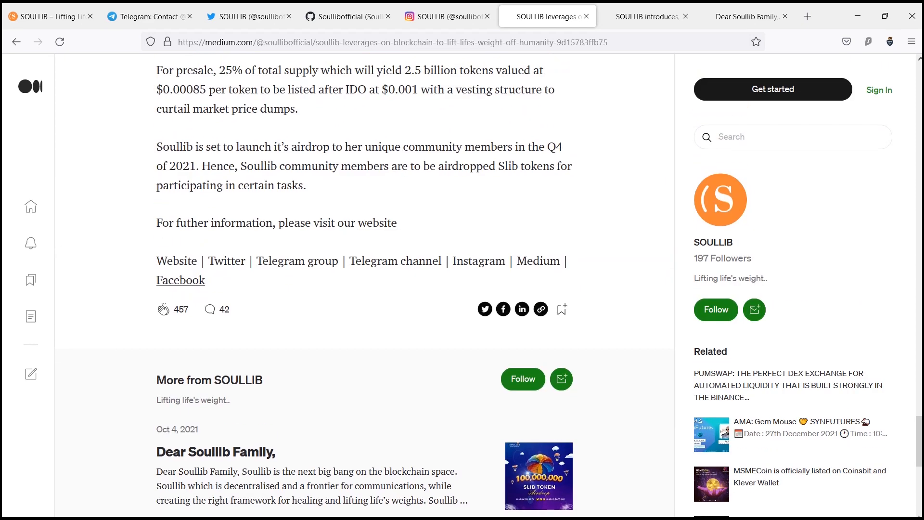
scroll("up", 3)
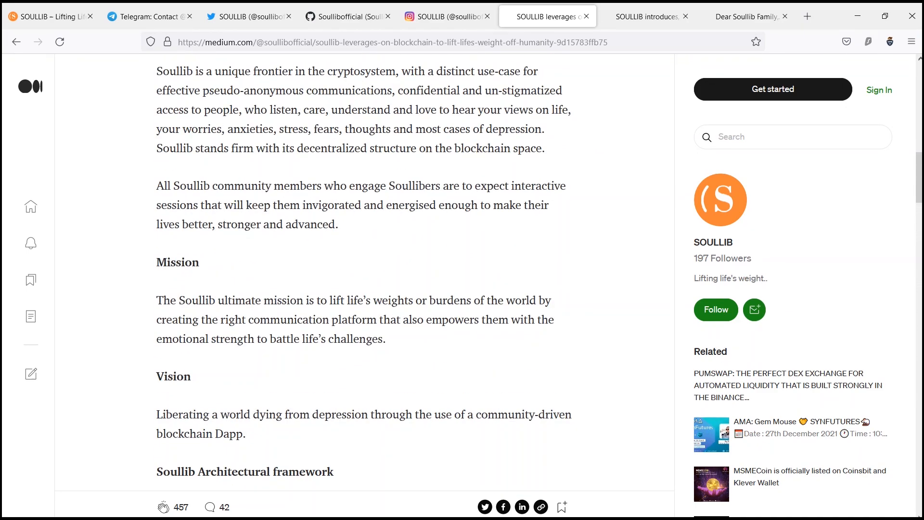
scroll("up", 3)
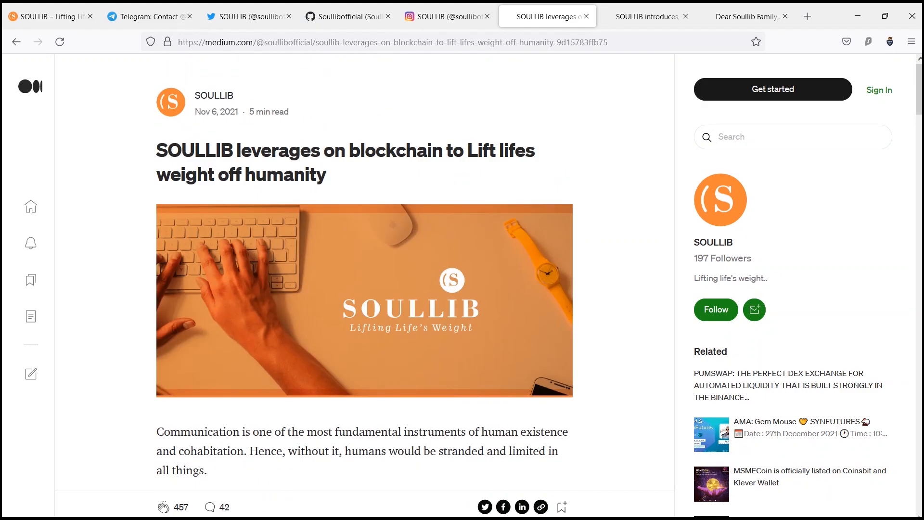
Skim the 'Dear Soullib Family' Slib token airdrop announcement
left_click(746, 16)
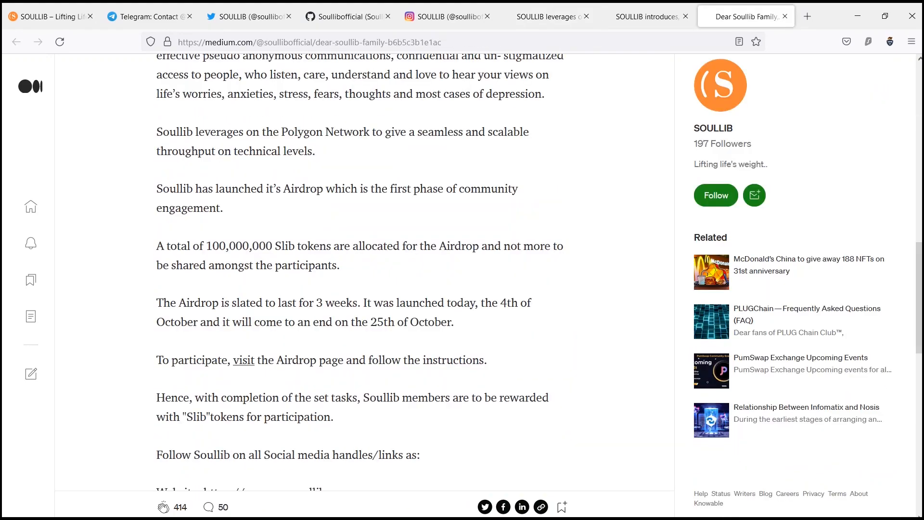
scroll("up", 3)
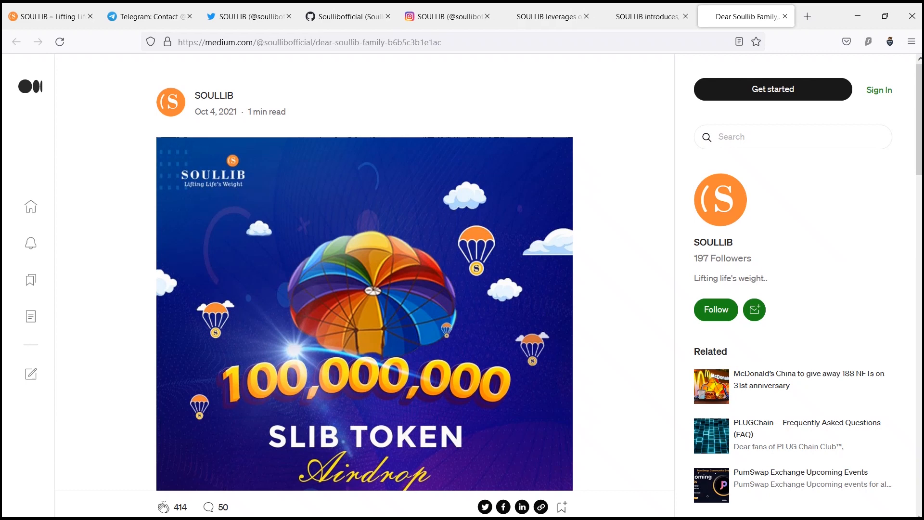
scroll("down", 3)
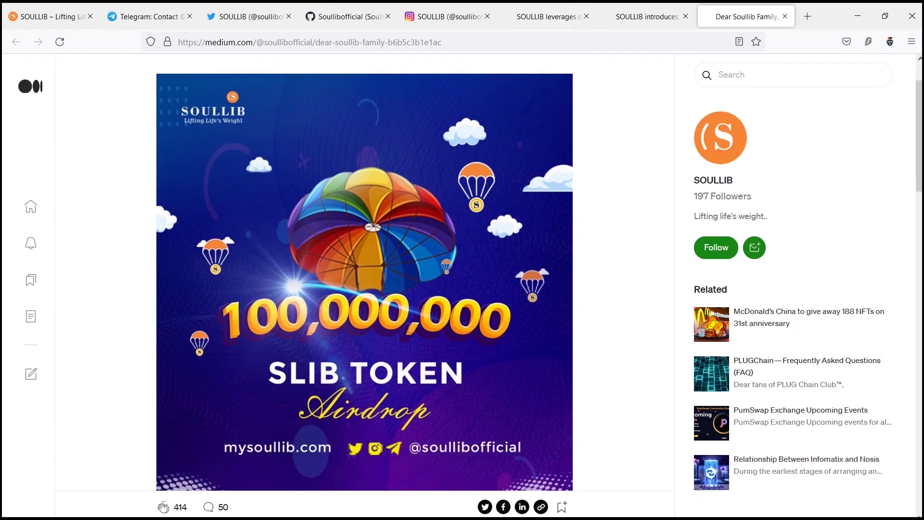
Bring up and skim the article on lifting life's weight via peer-to-peer conversations
left_click(642, 15)
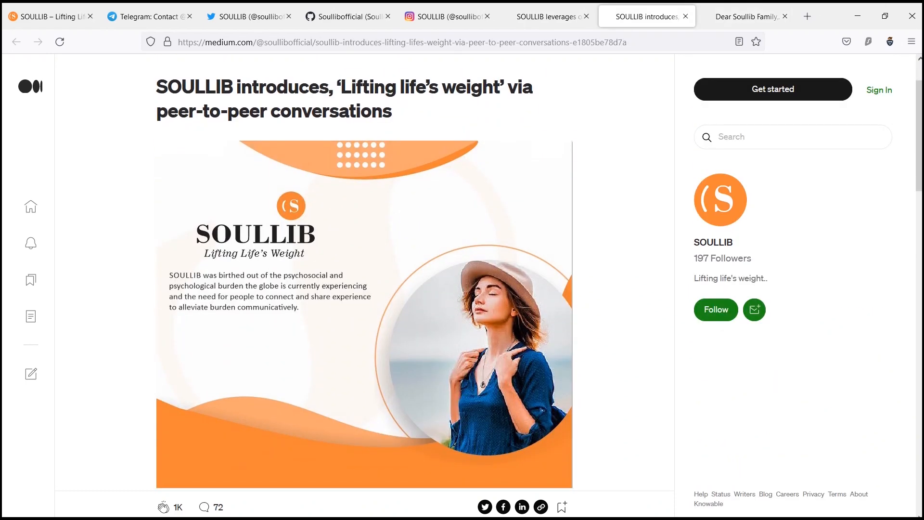
scroll("down", 3)
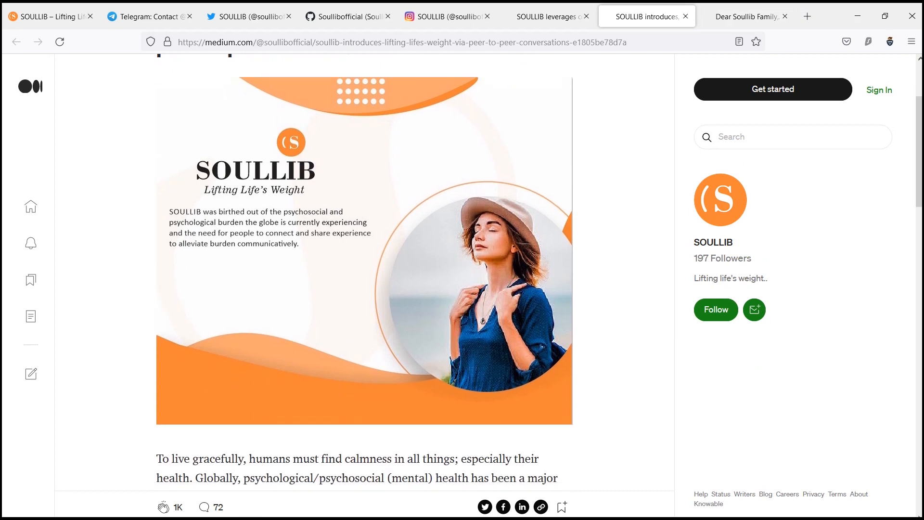
left_click(48, 16)
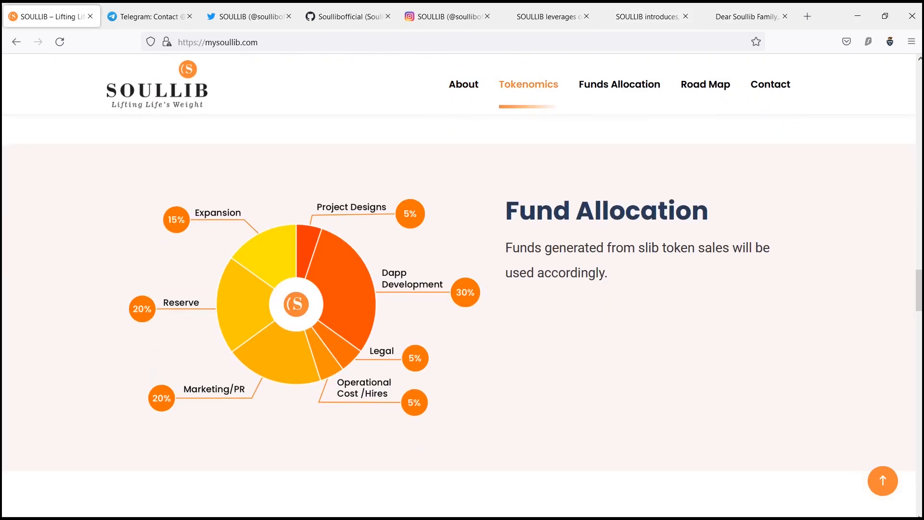
Scroll past Fund Allocation, Road Map and Our Team down to the Contact Us form
scroll("down", 3)
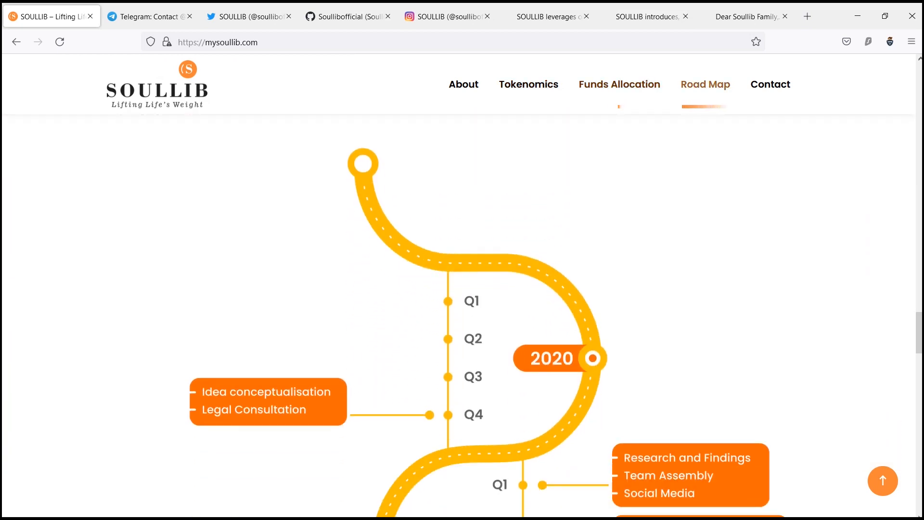
scroll("down", 3)
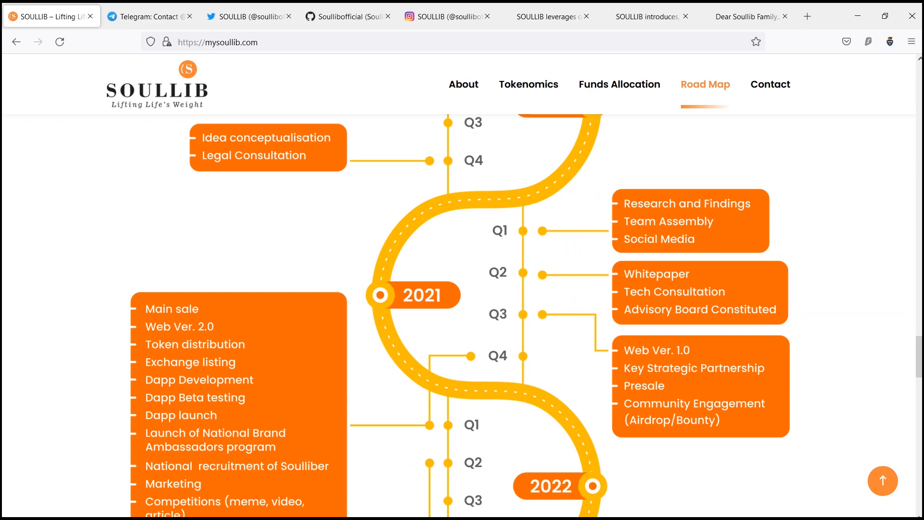
scroll("down", 3)
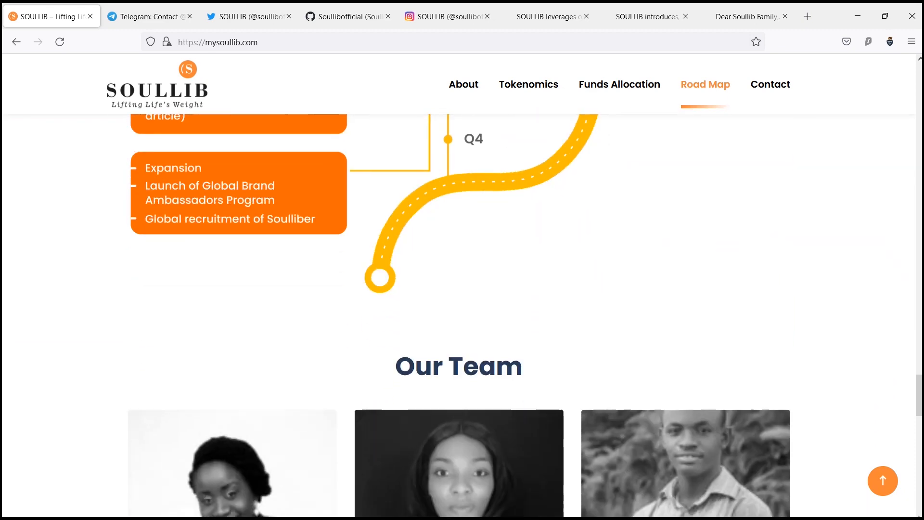
scroll("down", 3)
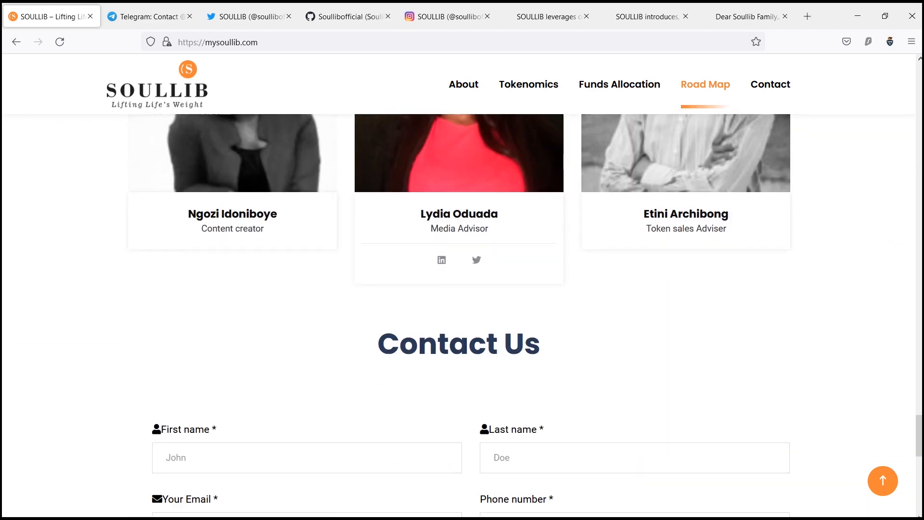
scroll("down", 3)
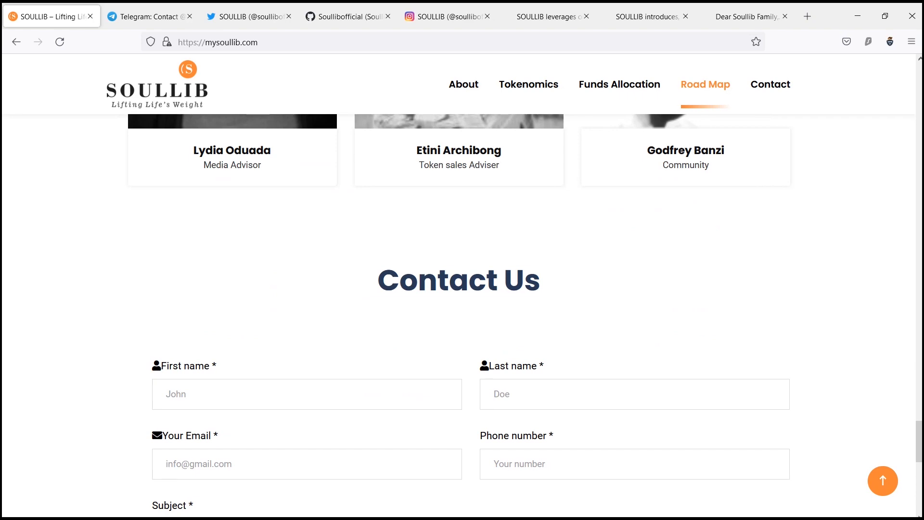